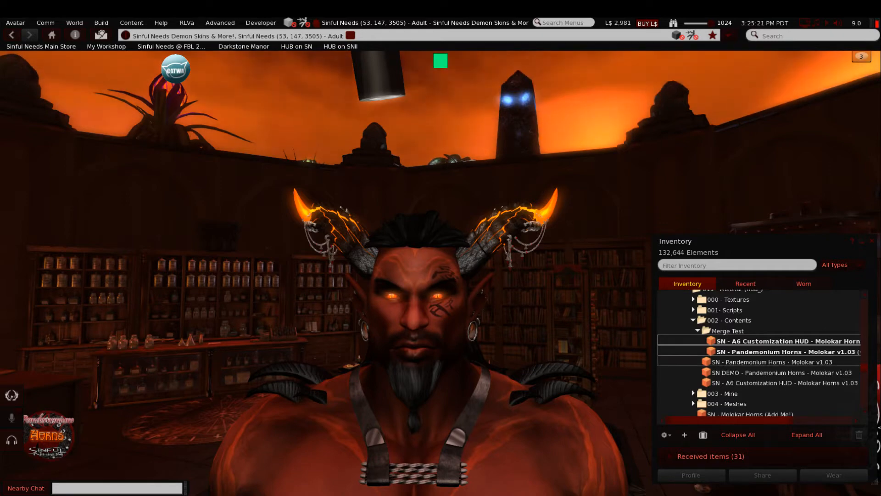
Step: Wear SN - A6 Customization HUD - Molokar Horns from the Merge Test folder
click(727, 331)
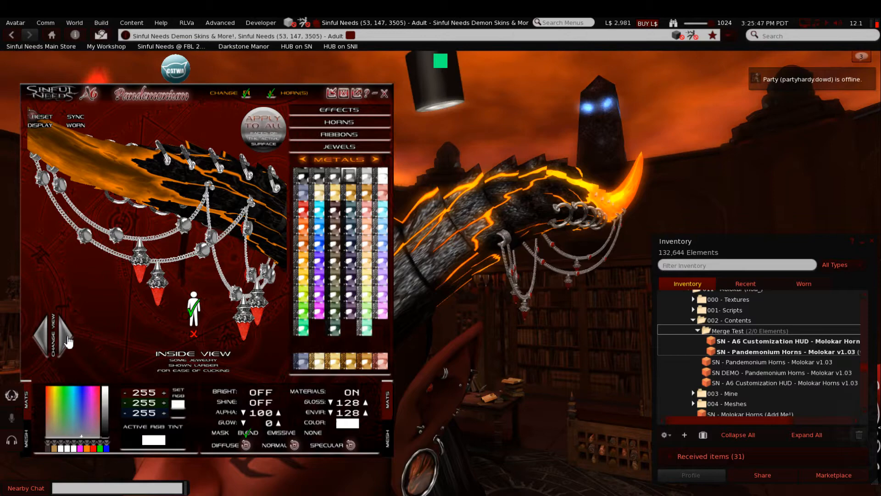
Step: Preview the horn jewelry from the outside view, then return to the inside view
click(44, 337)
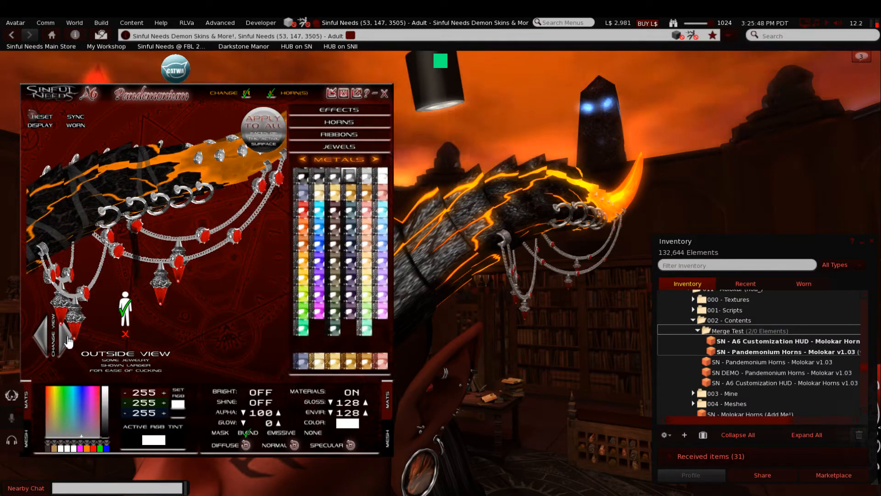
click(49, 337)
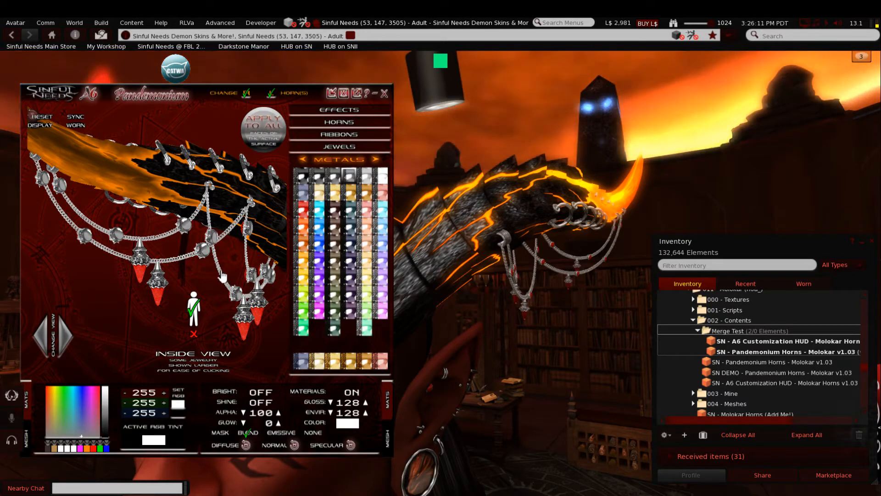
mouse_move(214, 191)
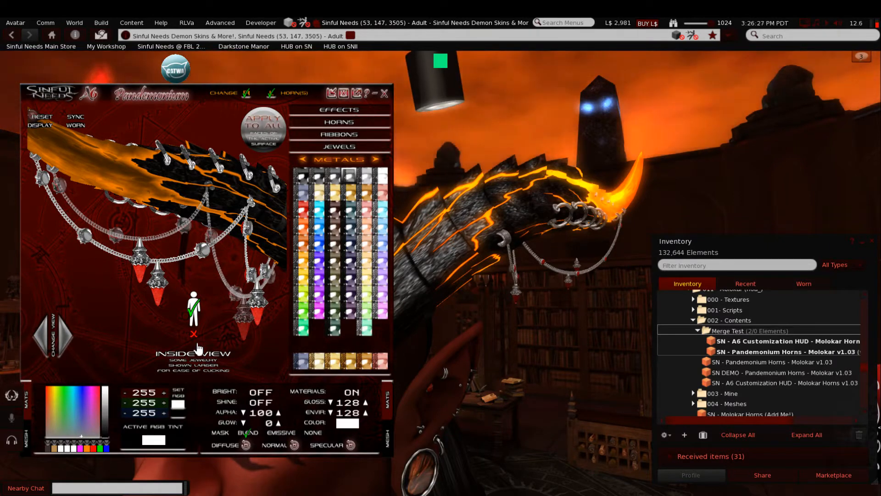
mouse_move(256, 242)
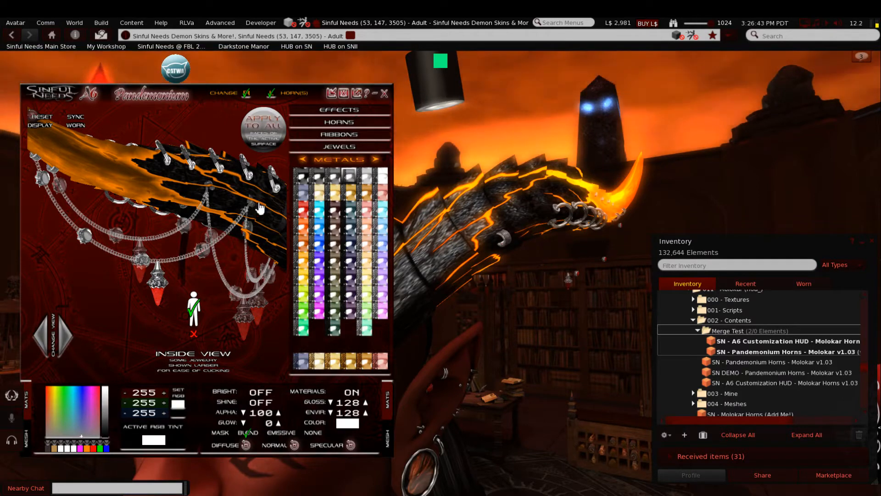
mouse_move(252, 229)
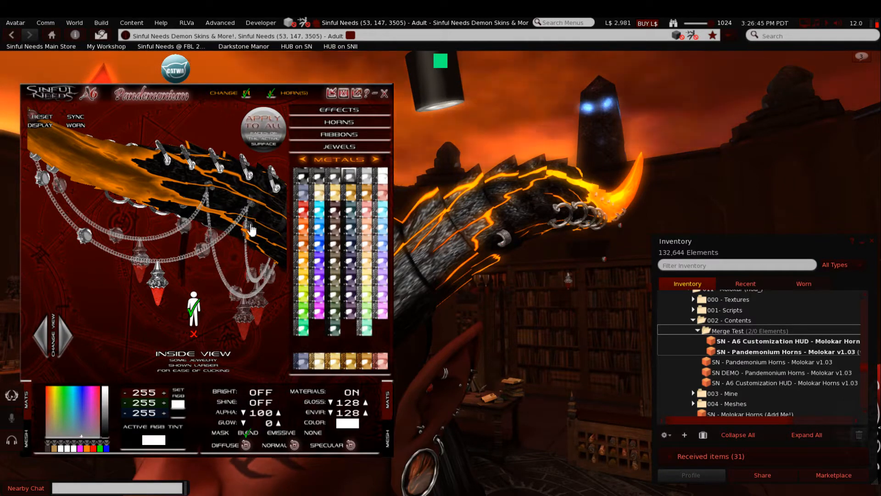
mouse_move(366, 268)
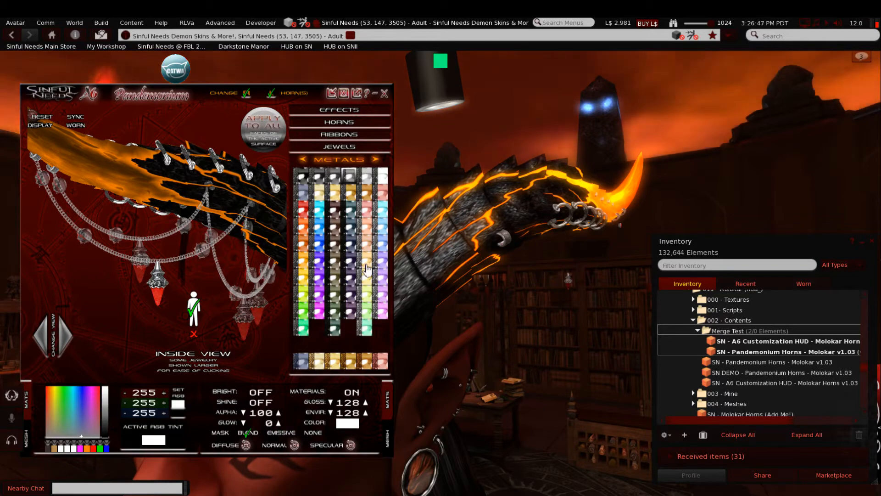
mouse_move(270, 366)
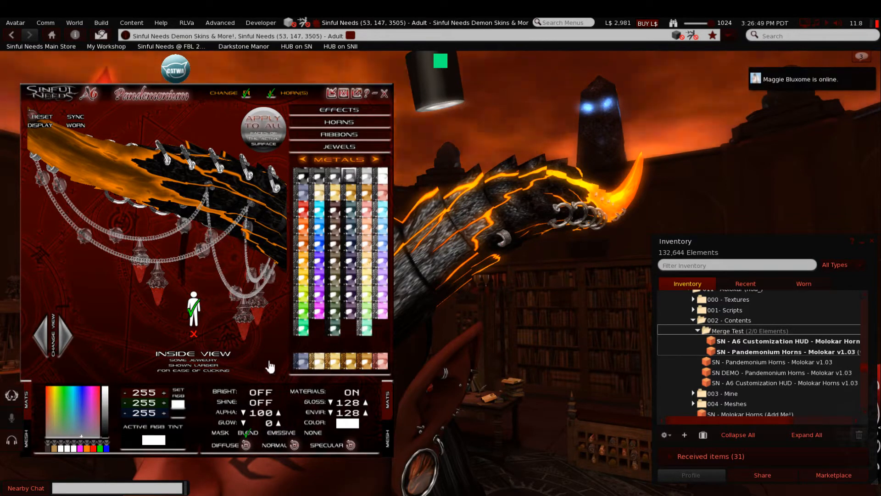
mouse_move(192, 229)
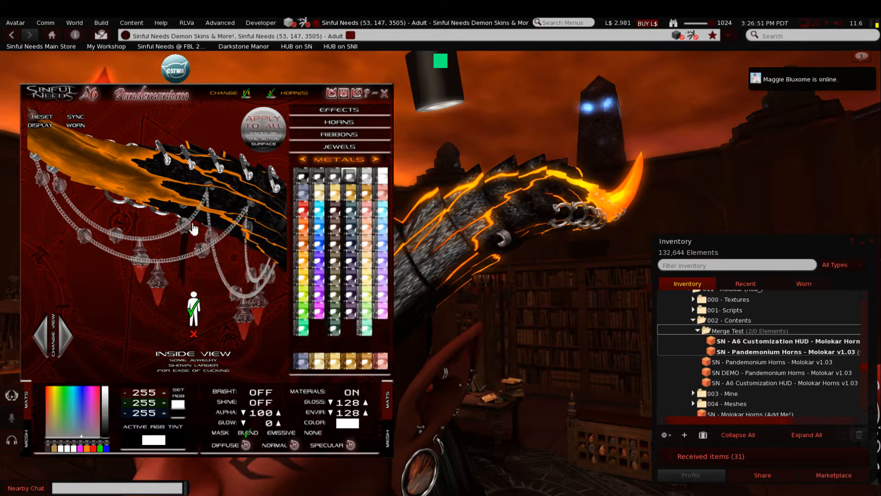
mouse_move(239, 342)
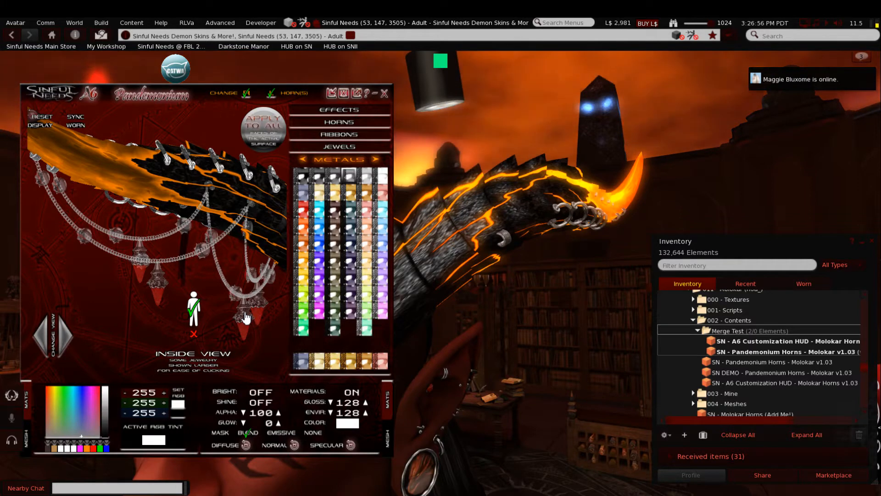
mouse_move(287, 380)
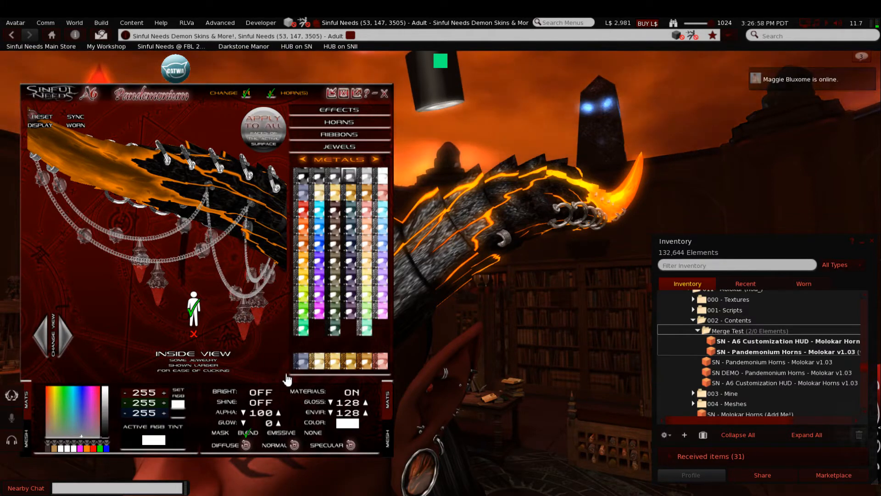
mouse_move(161, 293)
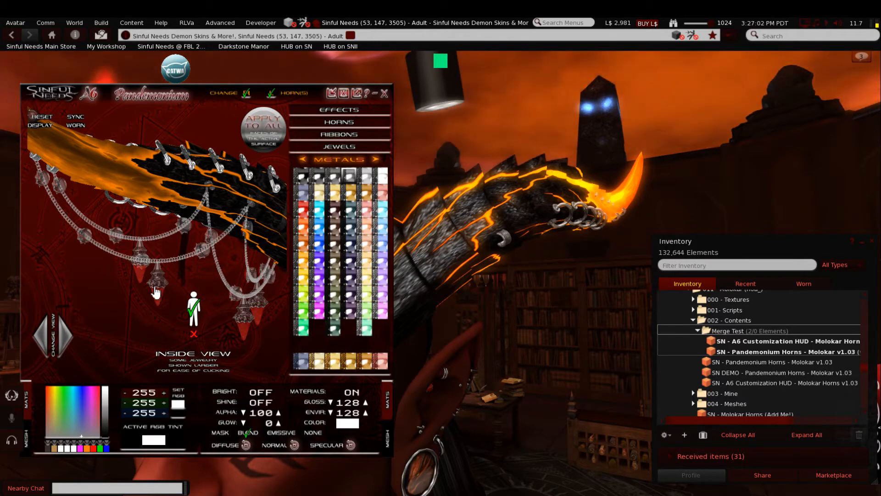
mouse_move(185, 258)
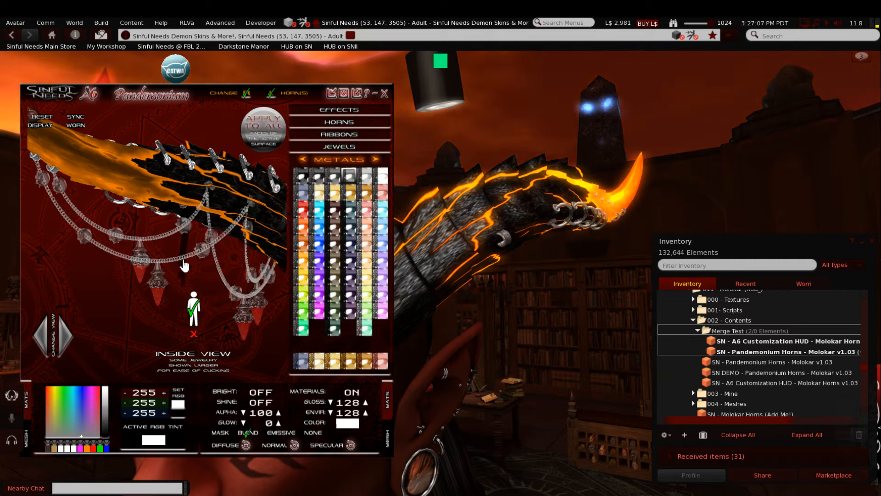
mouse_move(252, 210)
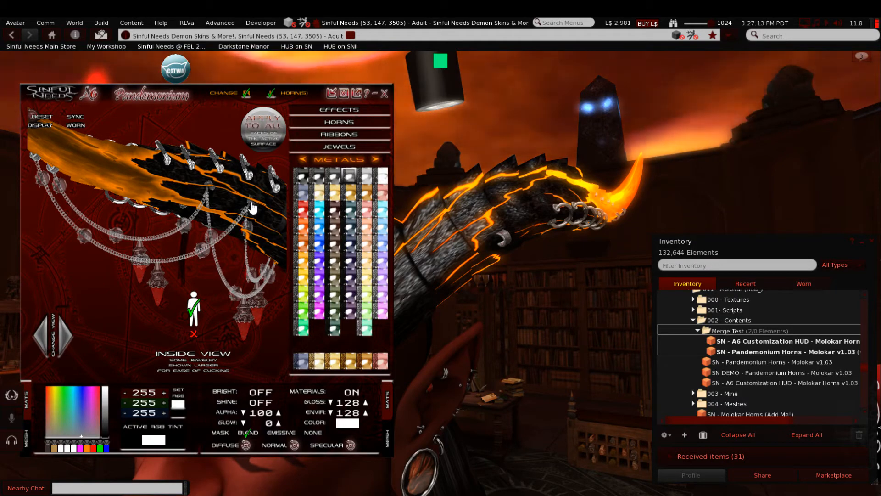
mouse_move(156, 264)
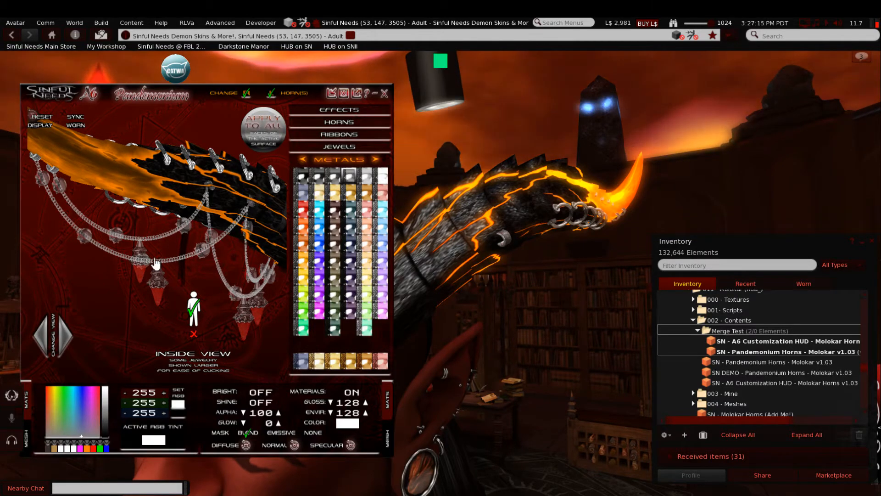
mouse_move(265, 268)
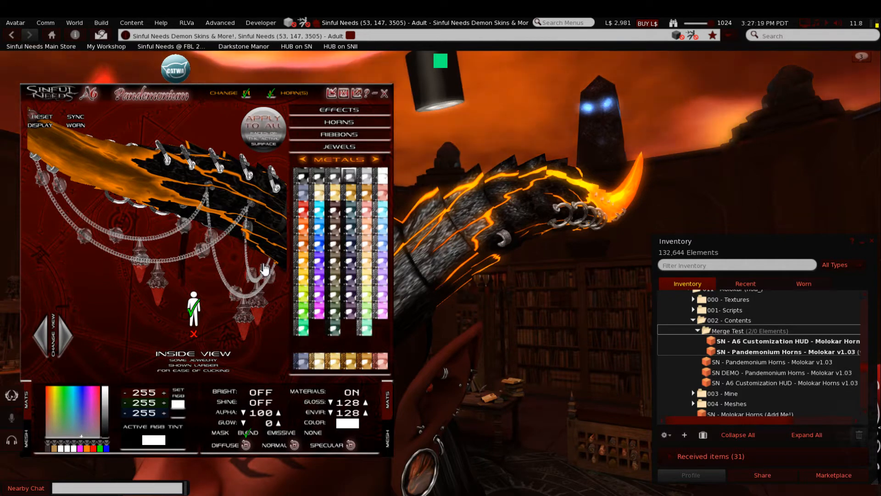
mouse_move(226, 321)
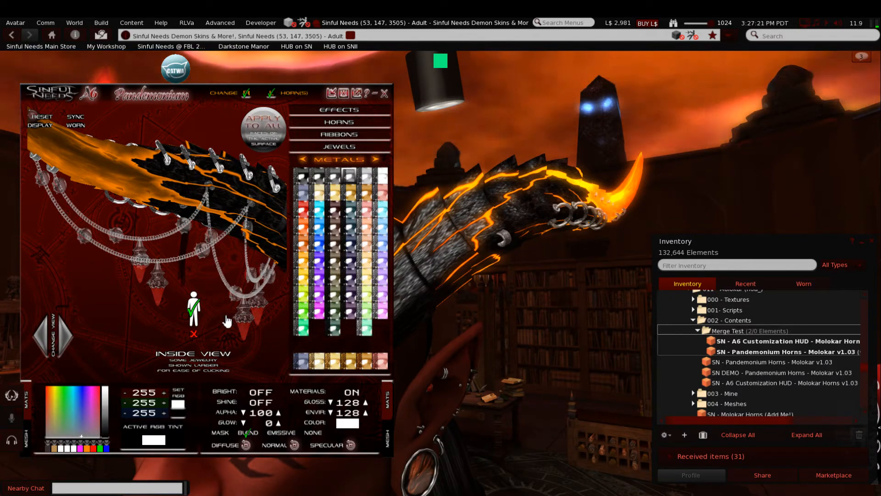
mouse_move(87, 360)
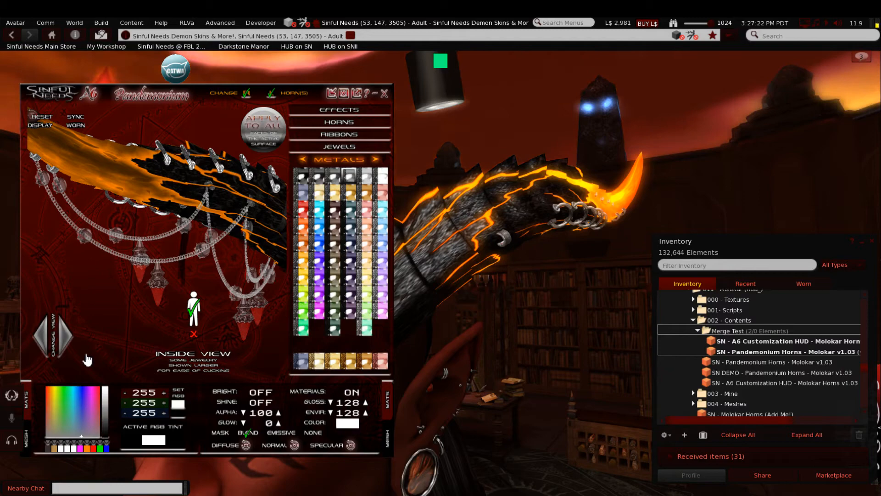
Step: Cycle the horn preview through Front and Outside views, then close the A6 HUD
click(54, 337)
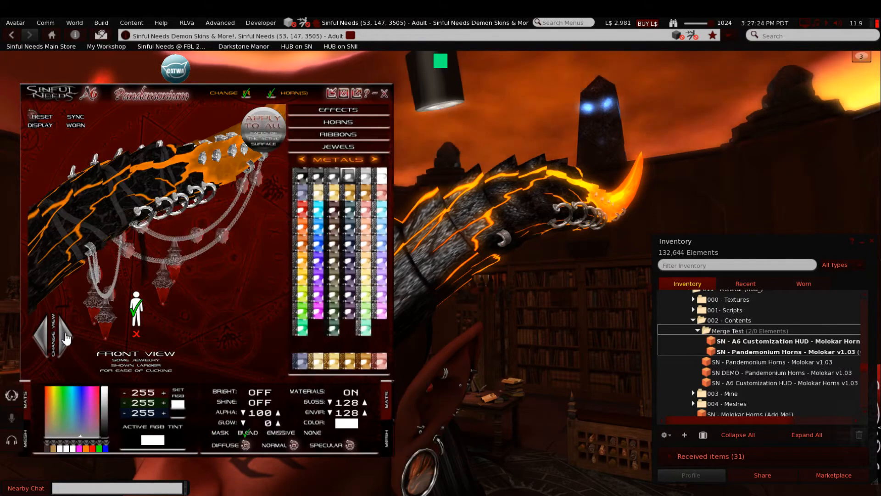
click(52, 337)
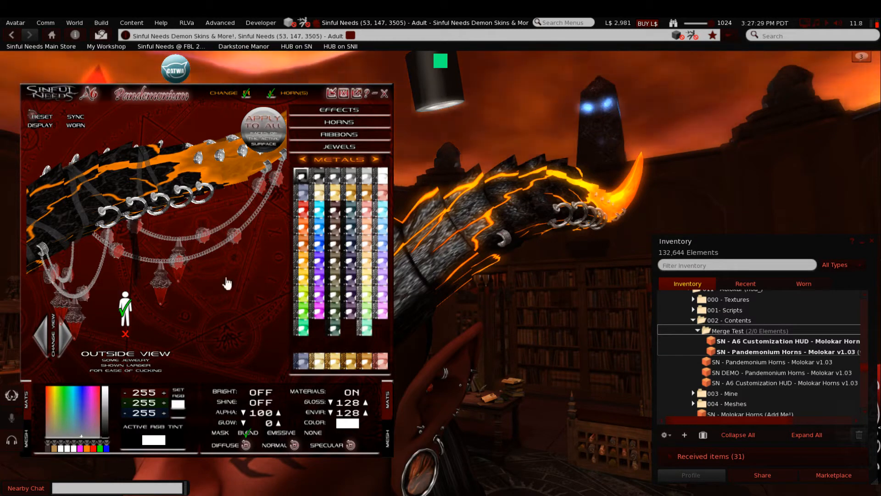
mouse_move(270, 322)
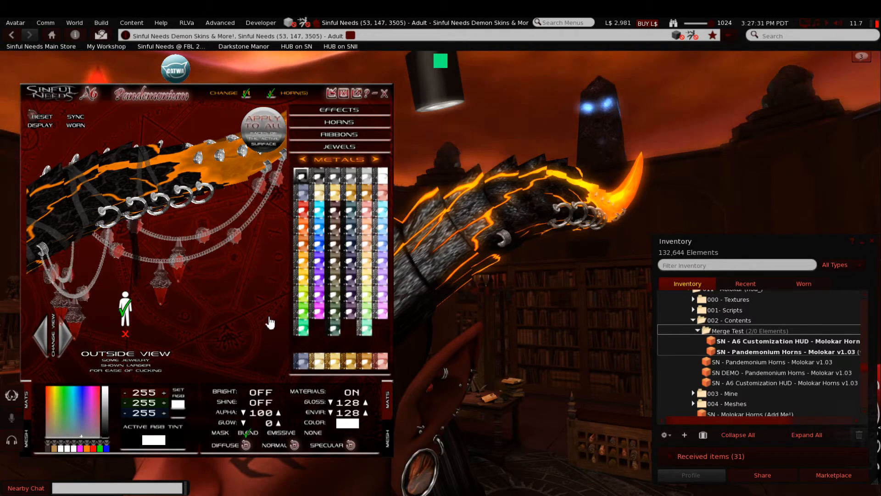
mouse_move(225, 315)
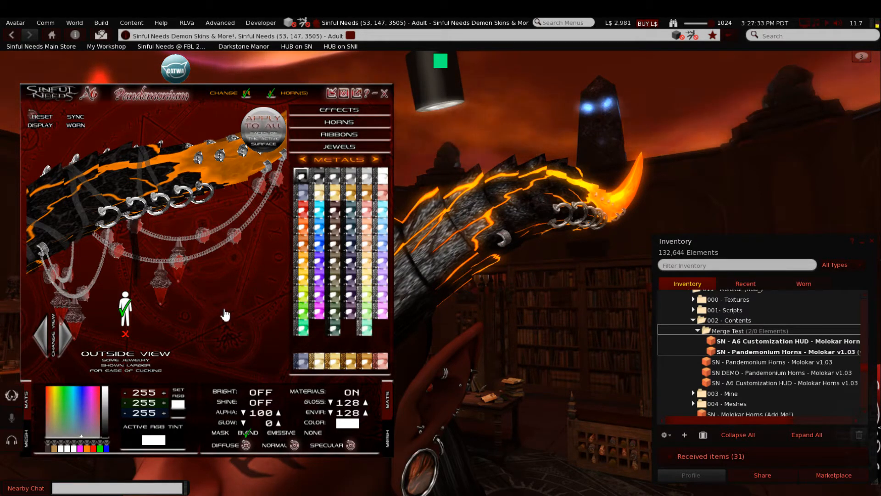
mouse_move(245, 335)
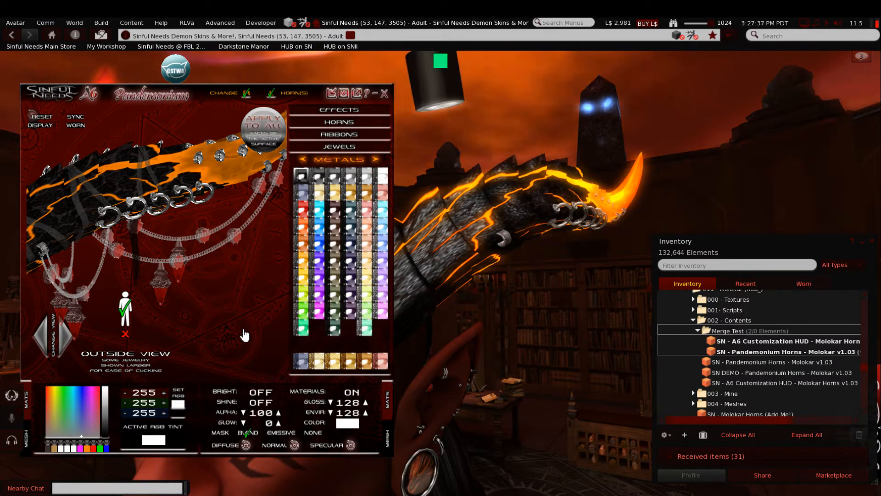
mouse_move(172, 274)
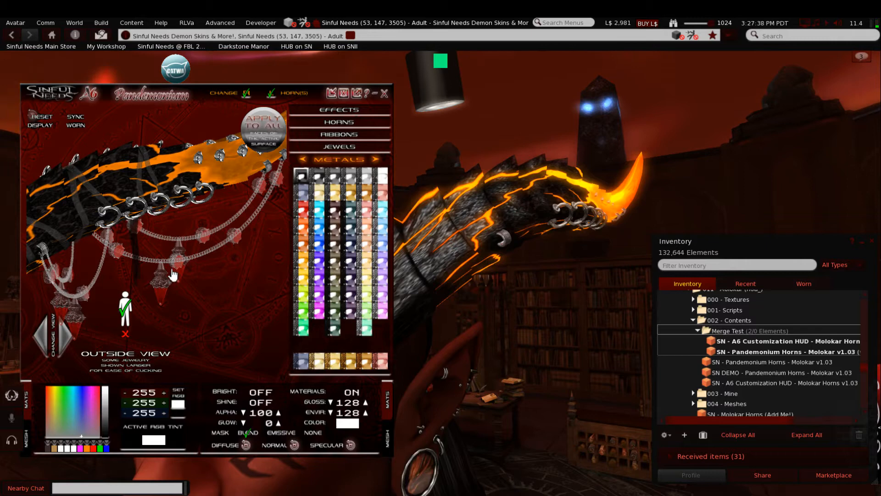
mouse_move(241, 345)
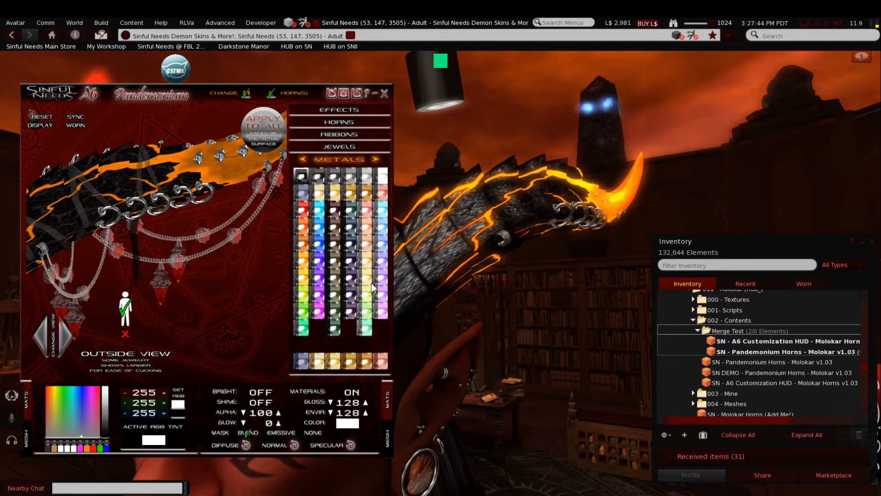
click(384, 93)
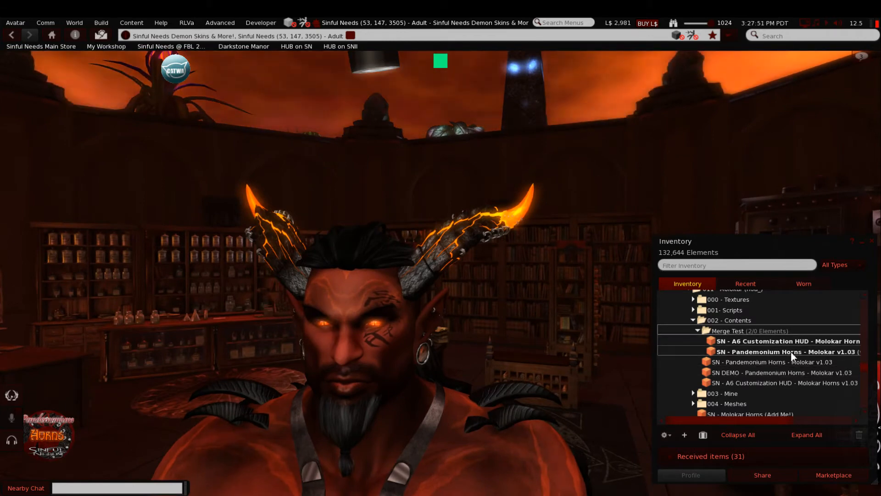
Step: Detach the Pandemonium Horns, then wear them again from the Merge Test folder
right_click(781, 351)
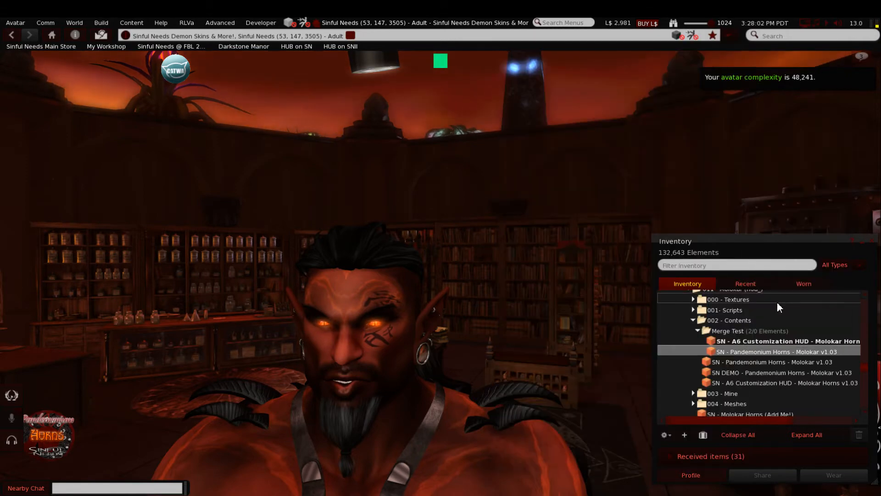
double_click(776, 351)
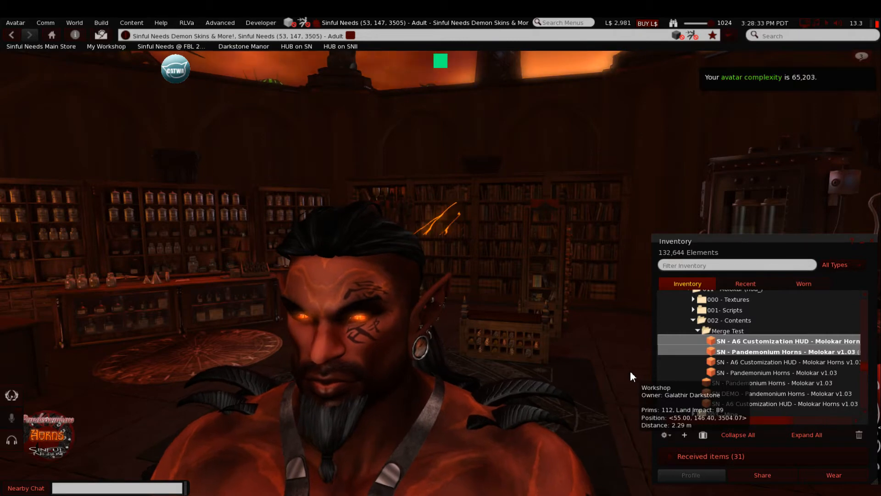
double_click(780, 340)
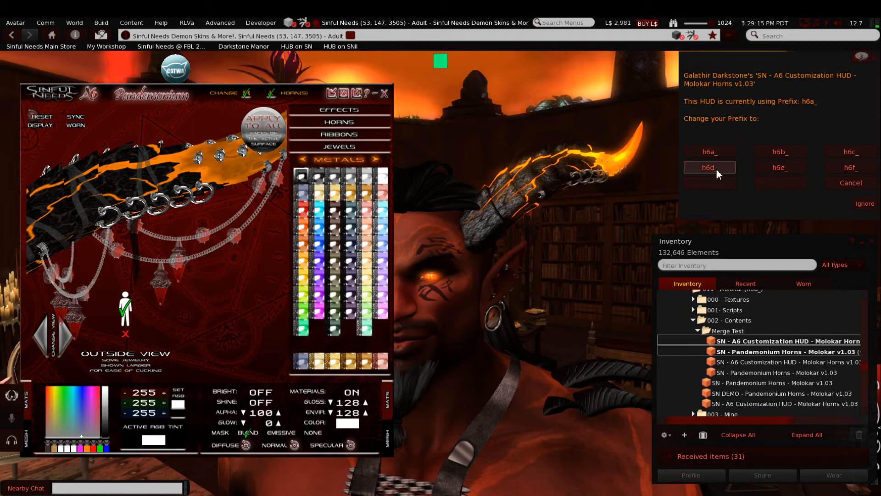
Step: Select the h6d_ prefix in the HUD prefix dialog and confirm with OK
click(708, 167)
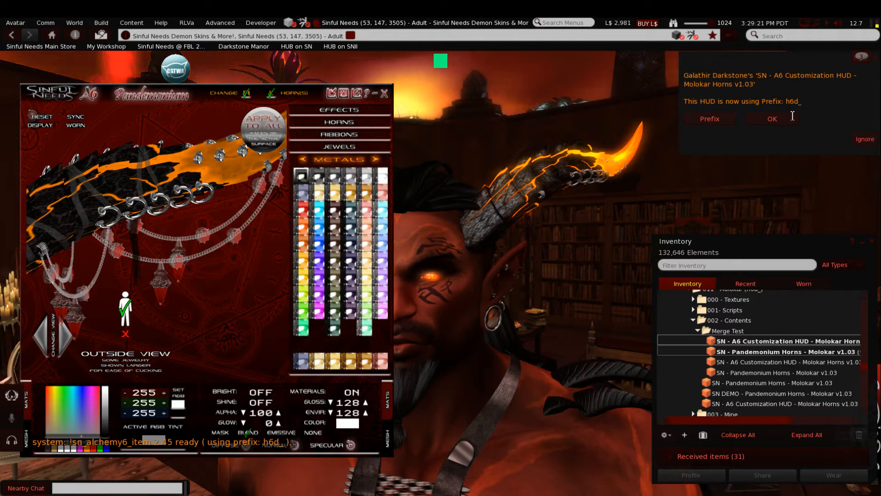
click(771, 118)
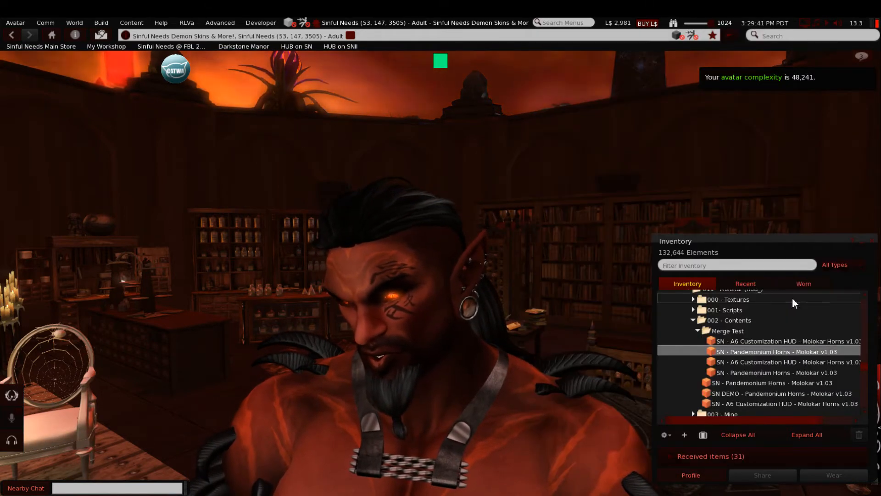
Step: Wear SN - Pandemonium Horns - Molokar v1.03 from the Merge Test folder
double_click(764, 340)
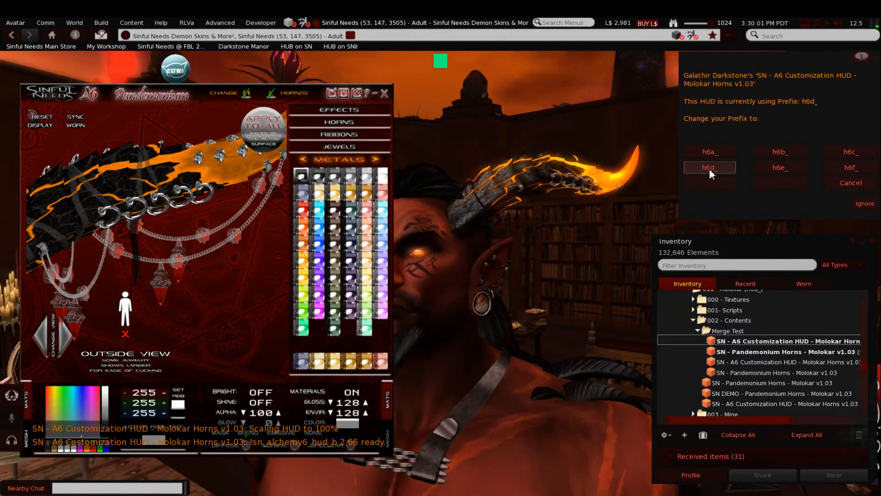
Step: Reselect the h6d_ prefix for the re-worn HUD and confirm with OK
click(708, 167)
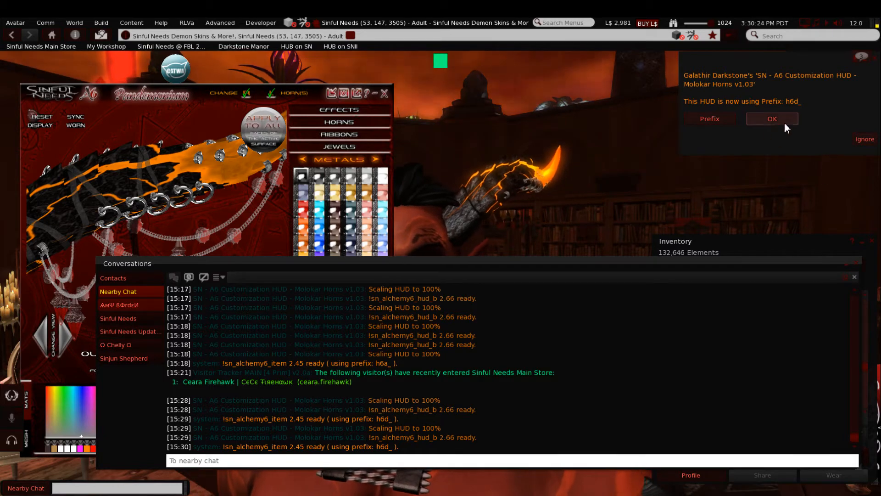
click(772, 119)
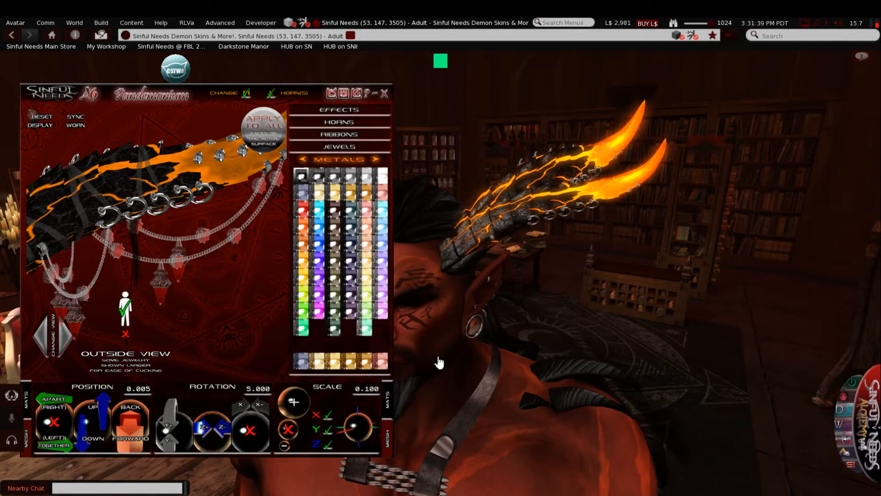
mouse_move(518, 248)
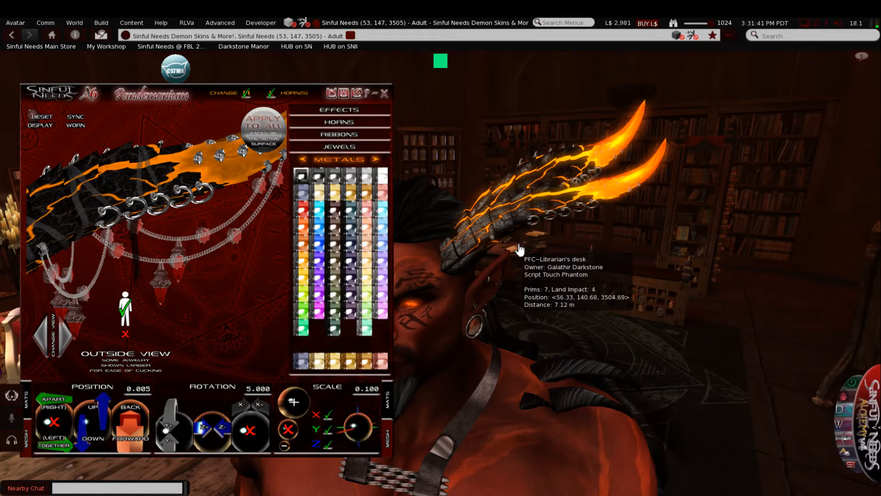
mouse_move(382, 303)
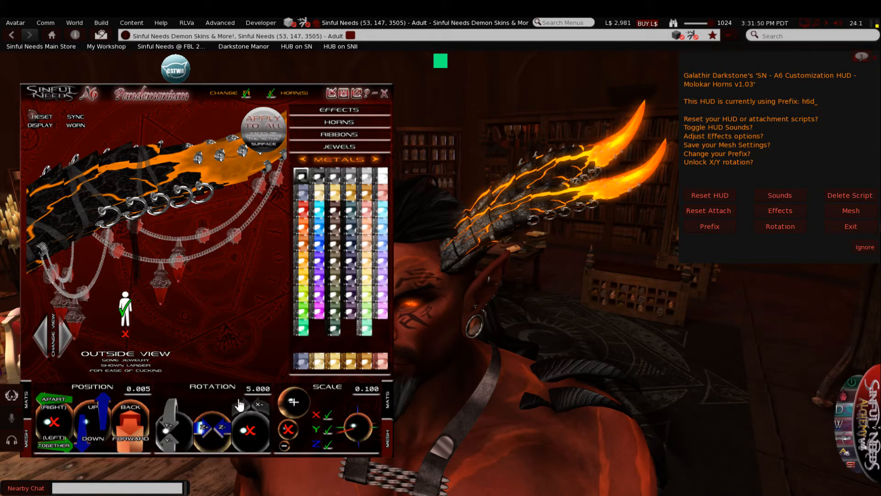
mouse_move(168, 389)
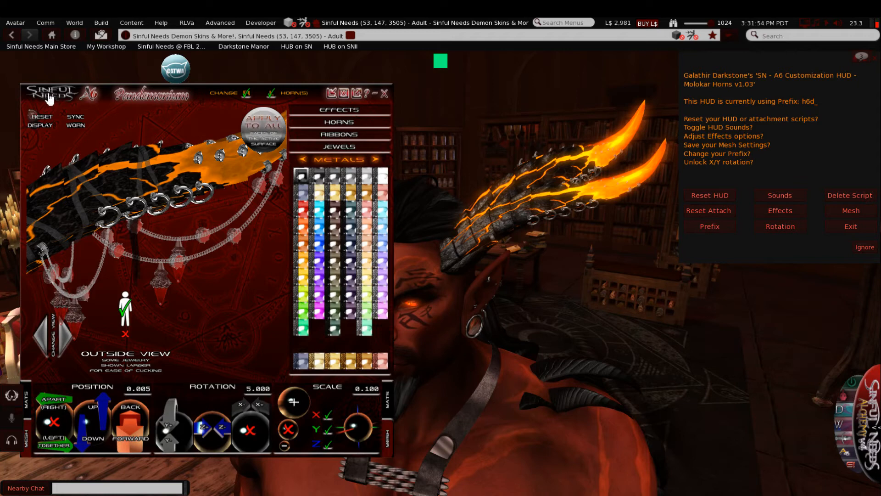
mouse_move(820, 252)
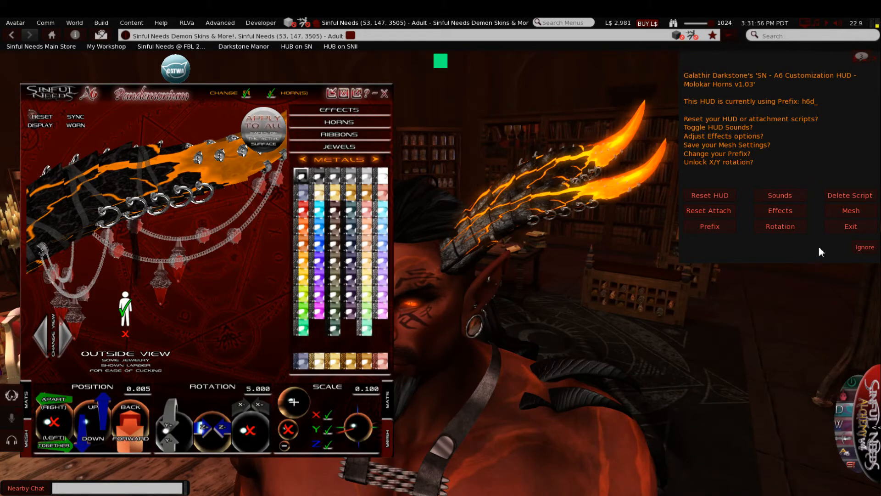
Step: Dismiss the HUD options menu with Ignore
click(780, 226)
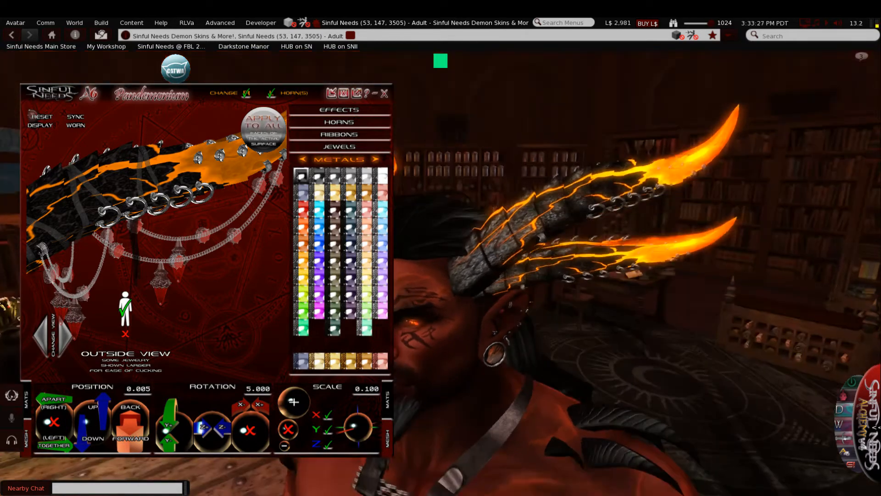
mouse_move(440, 267)
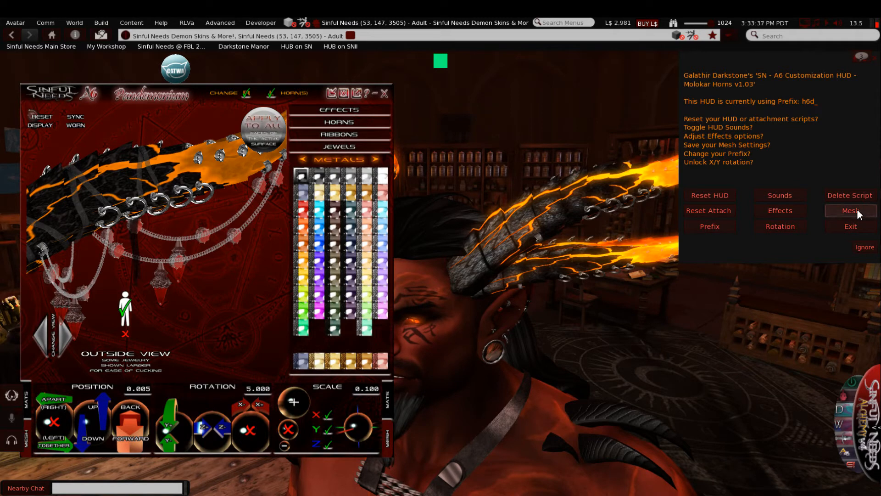
Step: Choose Mesh in the HUD menu to start saving default mesh placement
click(850, 210)
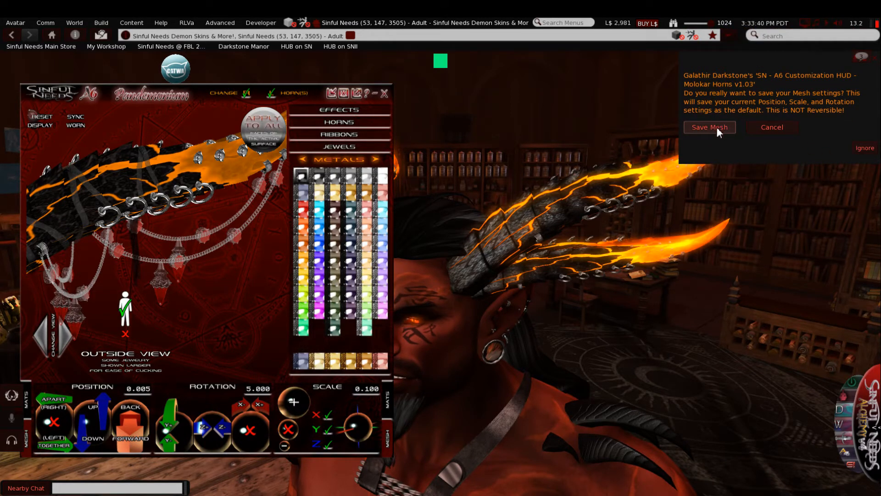
mouse_move(578, 268)
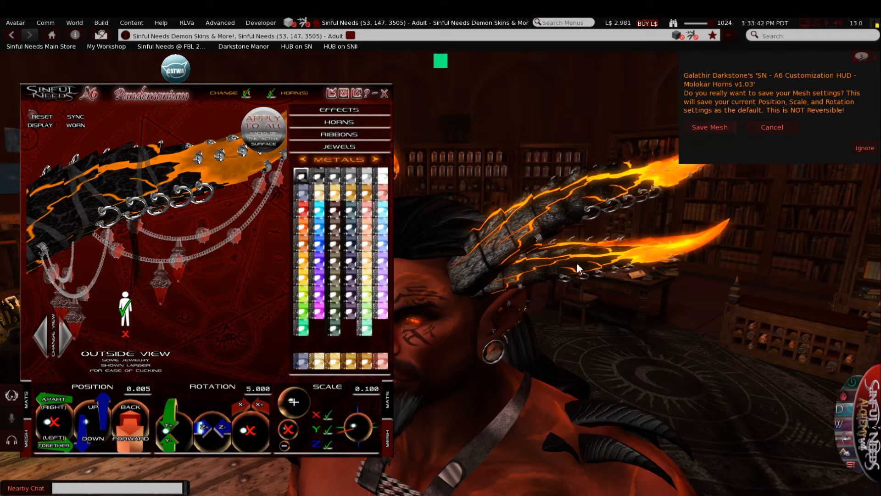
mouse_move(584, 265)
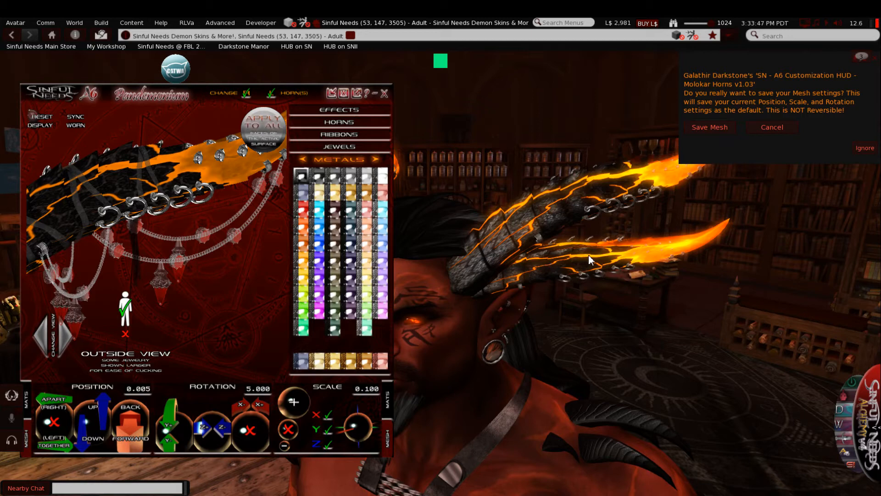
mouse_move(506, 238)
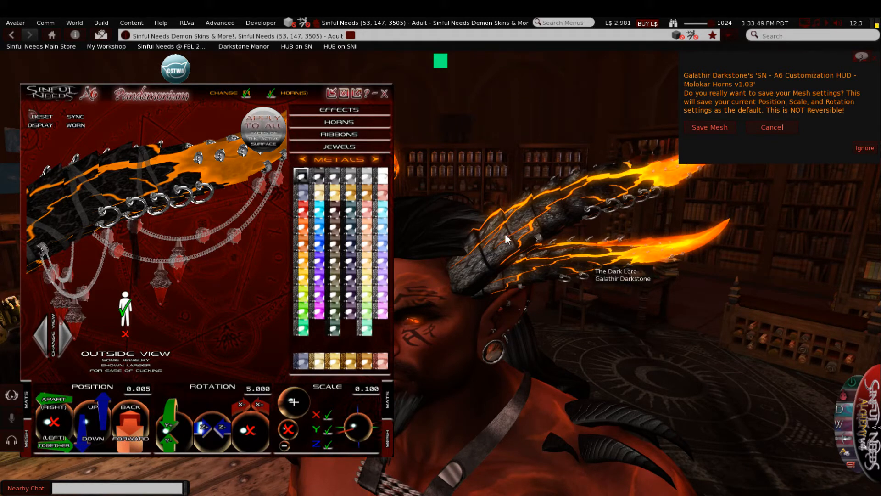
mouse_move(584, 265)
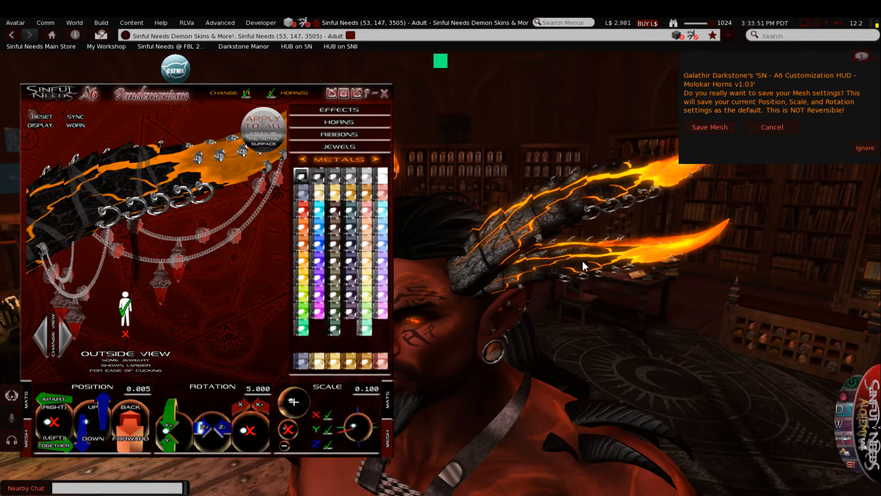
mouse_move(714, 133)
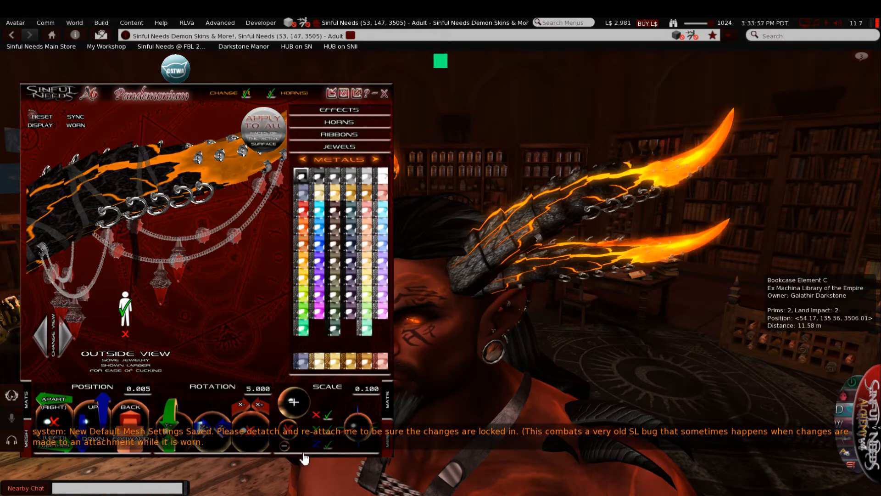
mouse_move(598, 406)
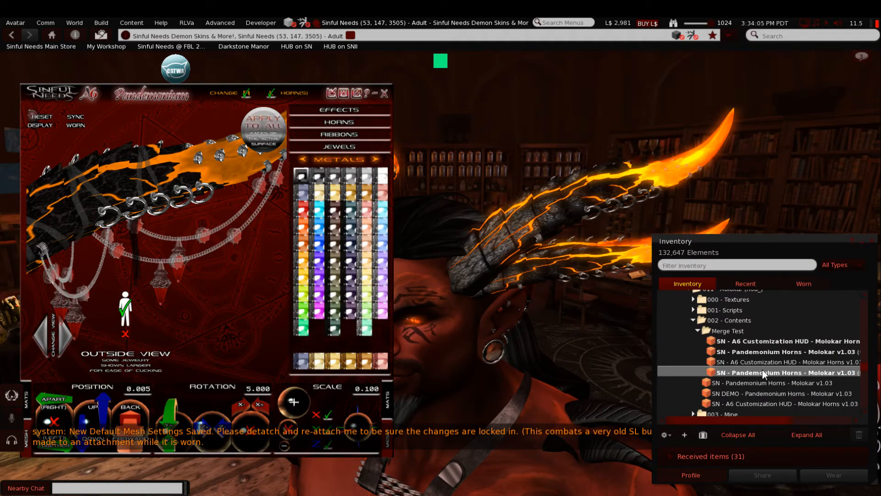
Step: Detach the first Pandemonium Horns set, then Add it back alongside the other set
right_click(762, 372)
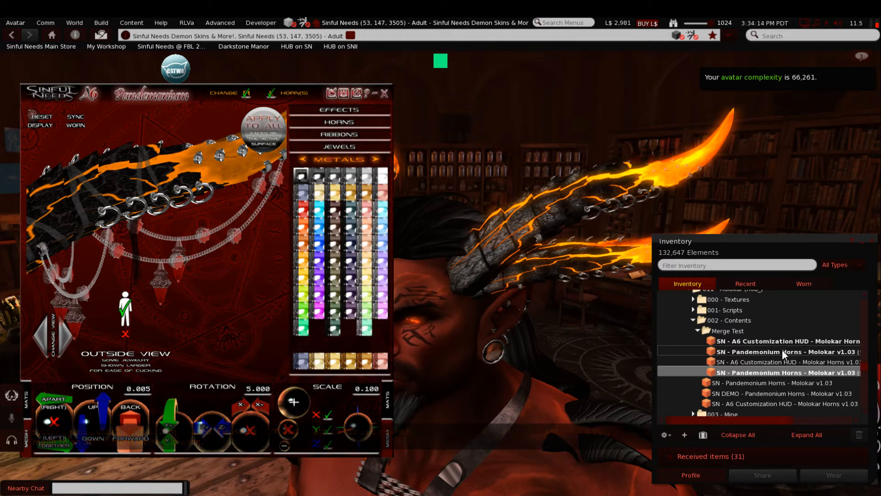
right_click(775, 351)
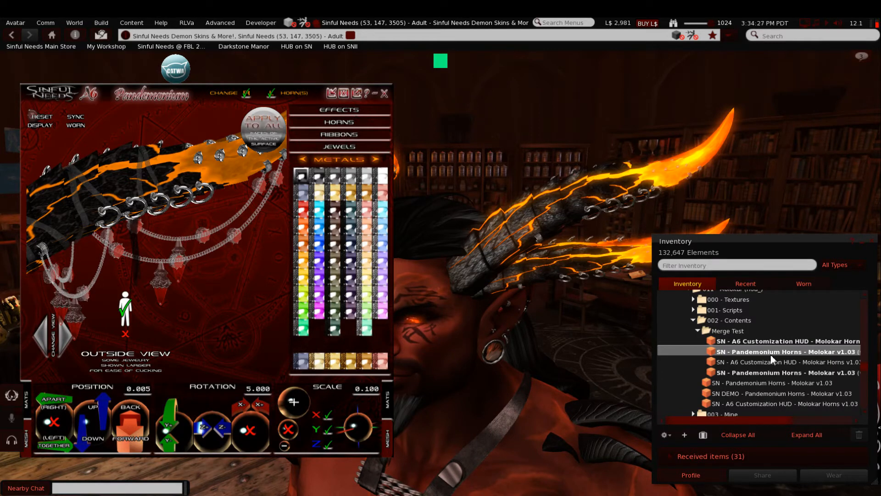
right_click(770, 351)
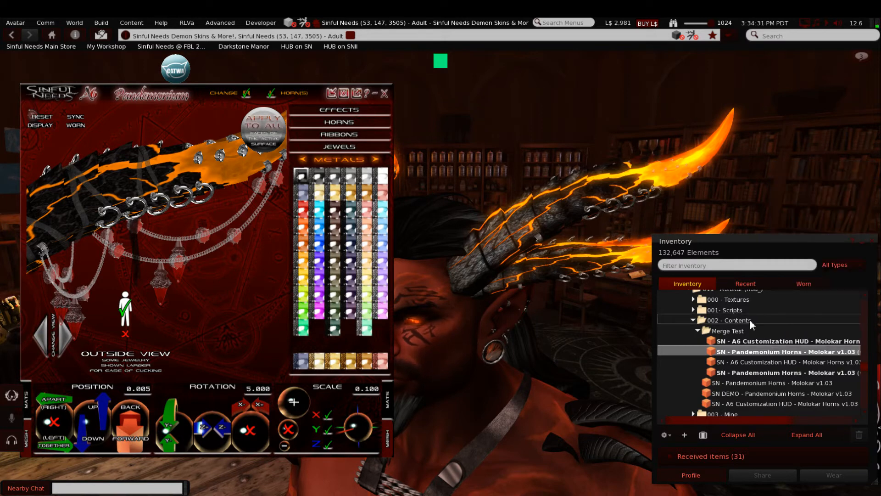
mouse_move(791, 336)
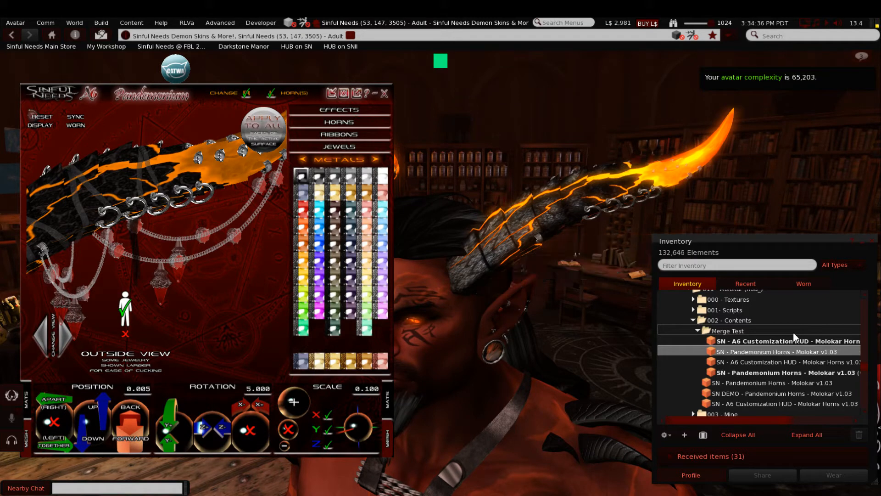
right_click(764, 351)
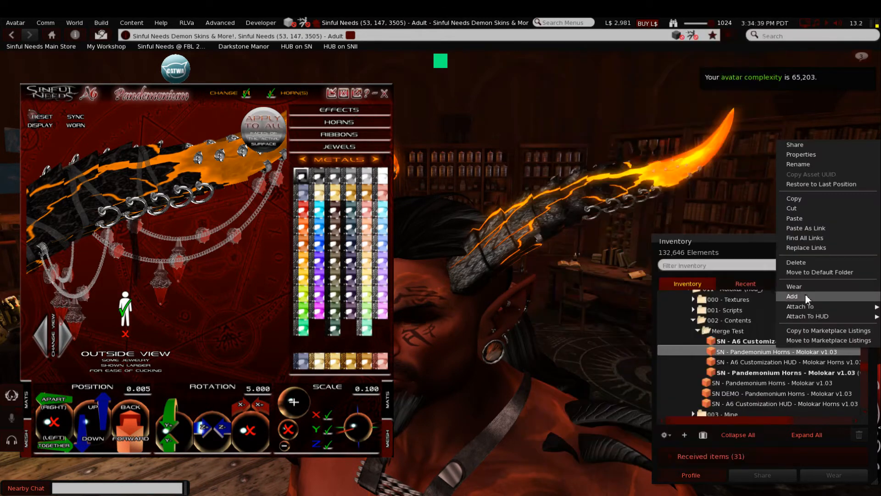
click(792, 296)
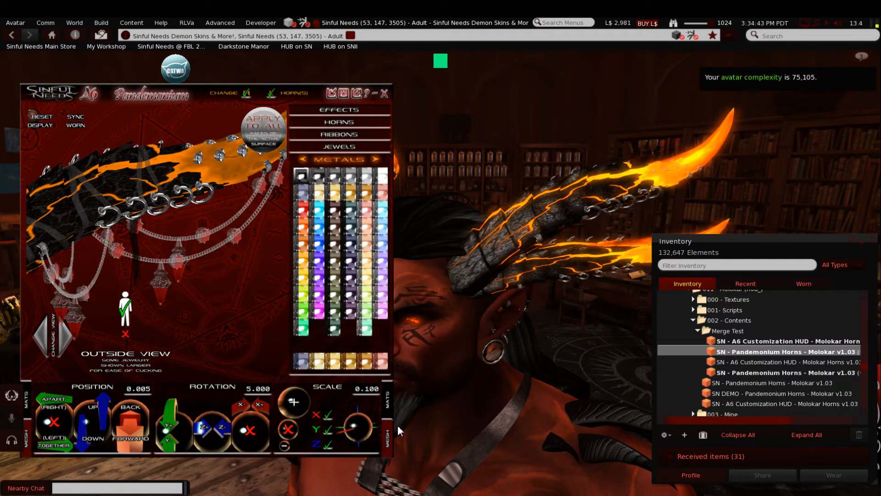
mouse_move(428, 249)
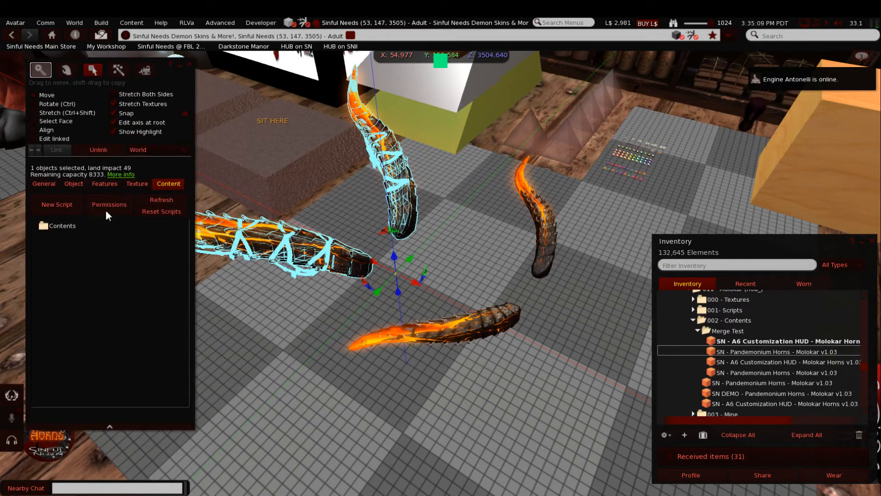
Step: Select one rezzed horn piece so the build editor shows its object properties
click(73, 183)
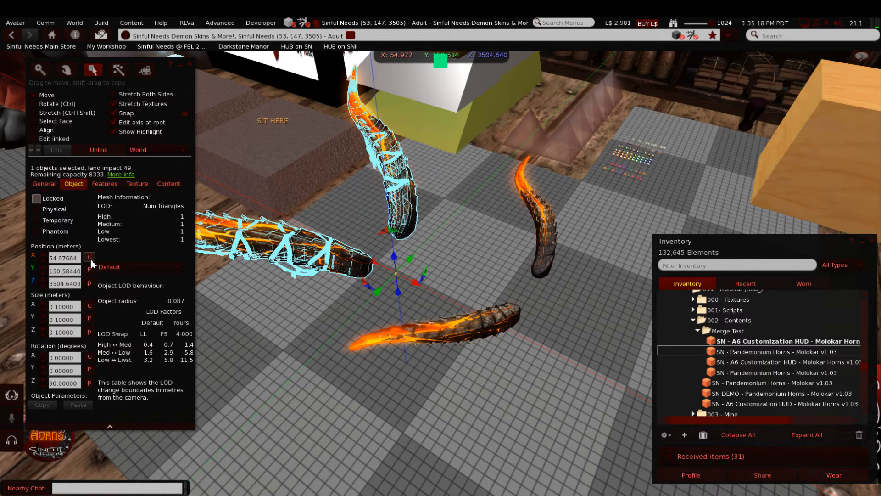
Step: Remove the loose second horn pair from the ground, leaving land impact 25
click(88, 257)
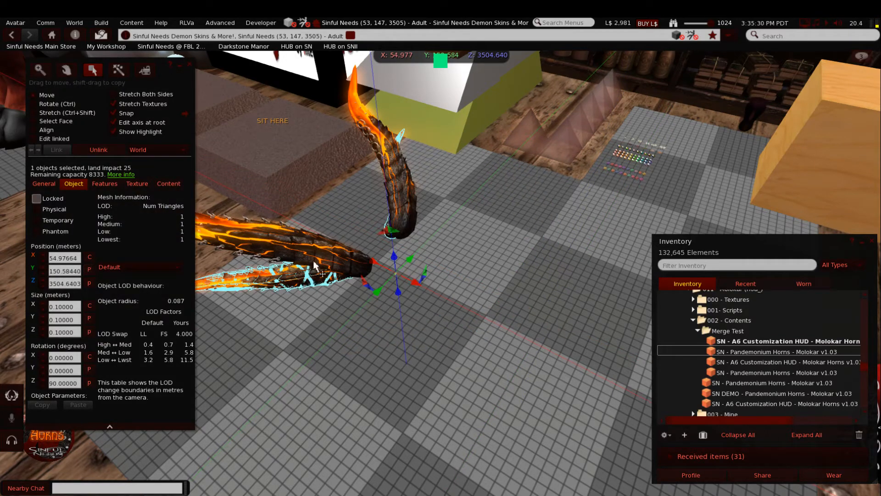
mouse_move(368, 303)
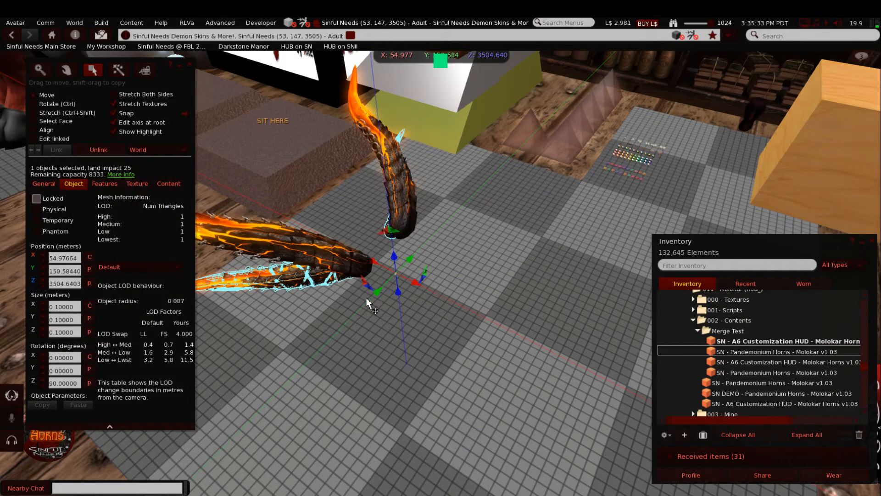
mouse_move(325, 343)
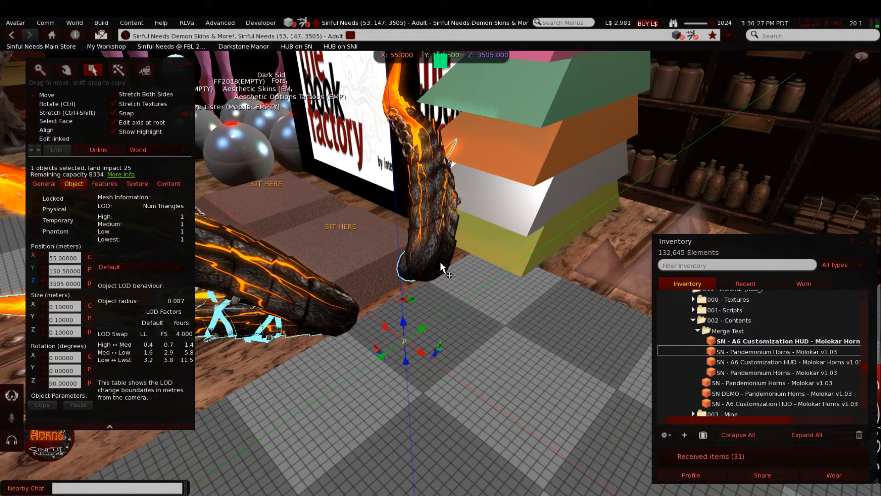
mouse_move(441, 264)
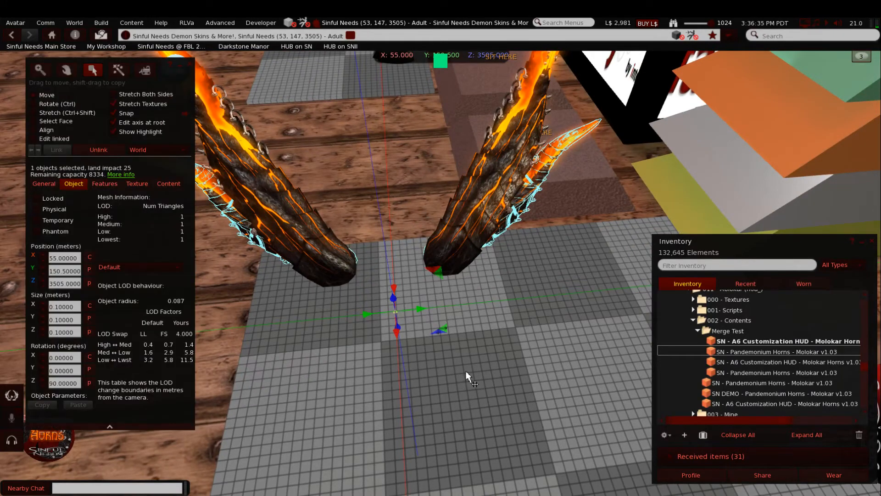
mouse_move(91, 174)
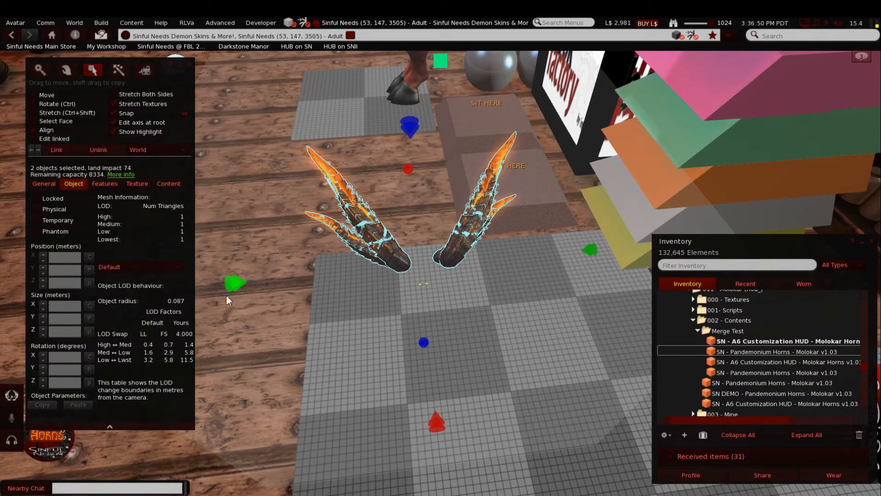
mouse_move(454, 252)
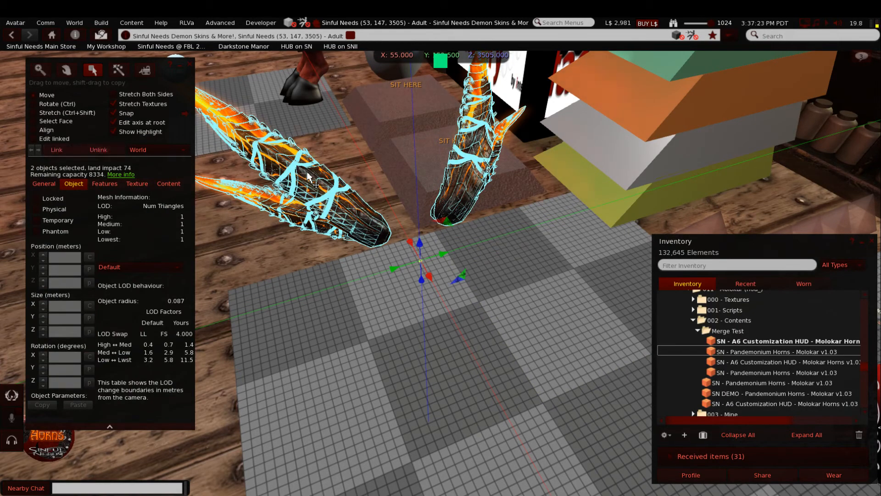
mouse_move(57, 163)
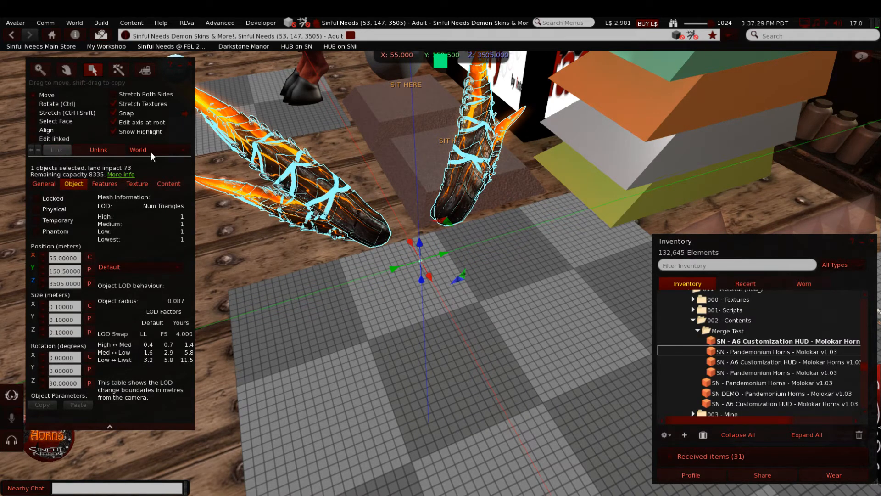
Step: Check the linked horn object's name on the General tab, then close the Build window
click(43, 183)
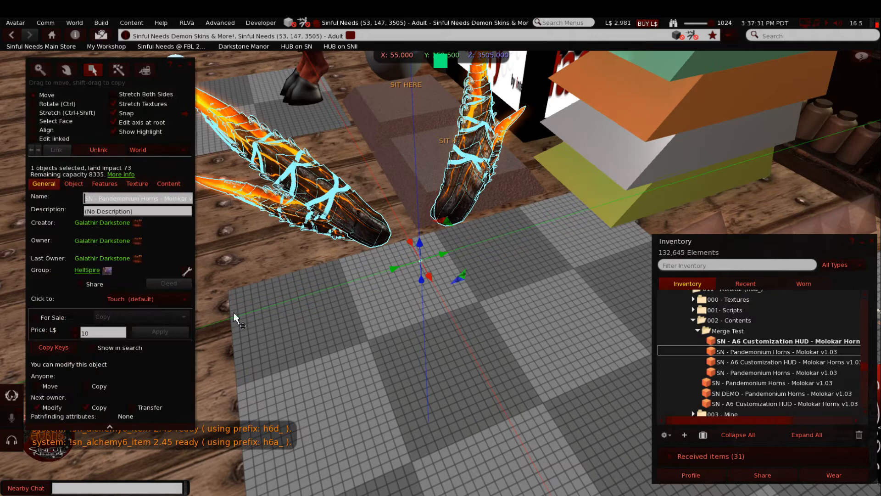
click(45, 23)
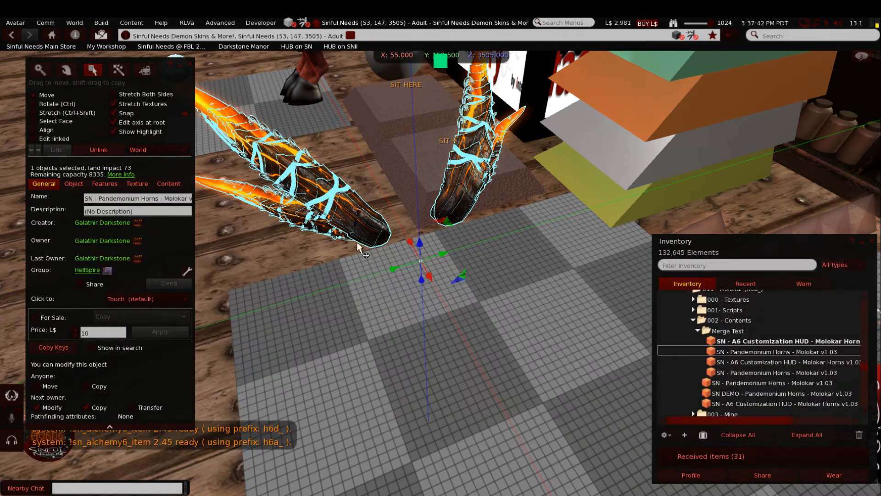
click(135, 198)
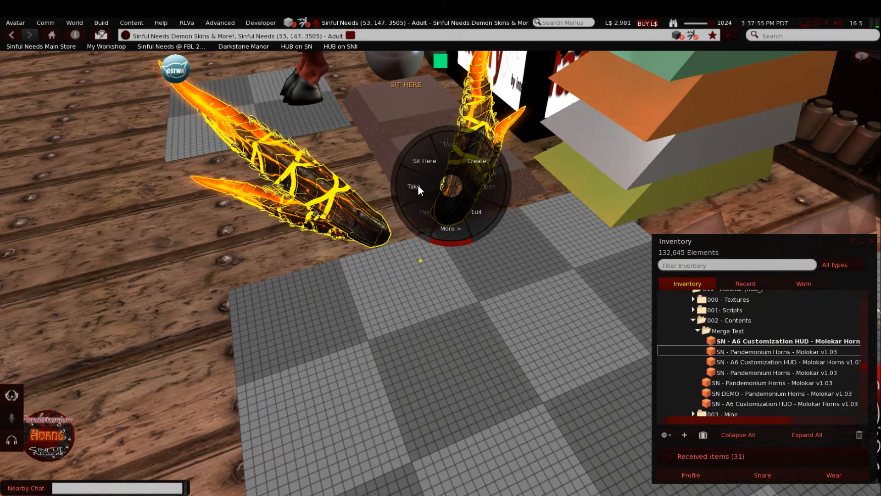
Step: Take the linked horns into inventory and select the Molokar x2 v1.03 item in Merge Test
click(415, 186)
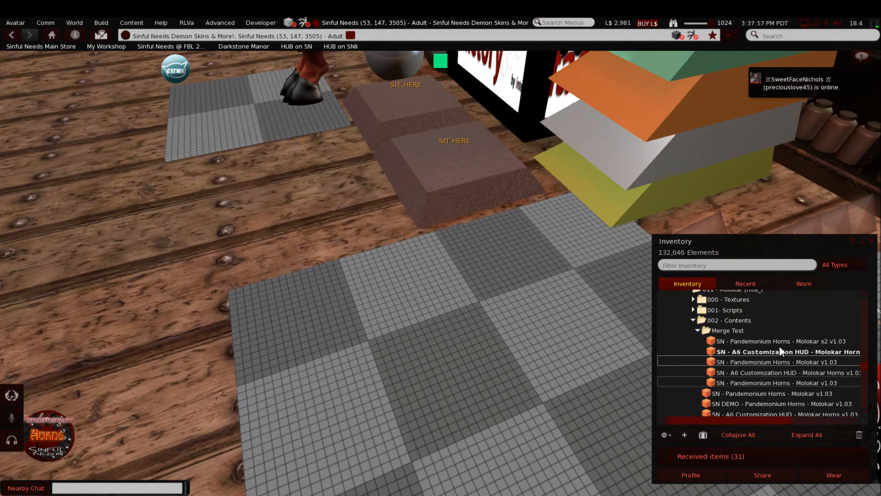
click(775, 341)
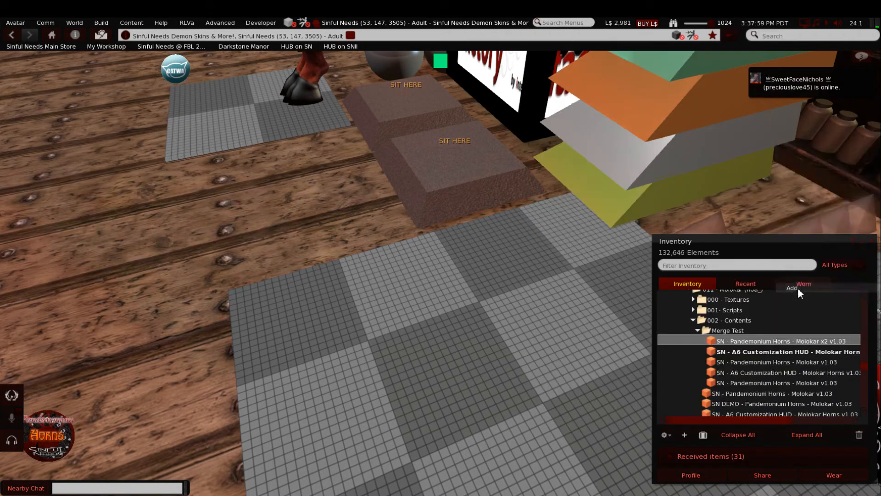
mouse_move(479, 272)
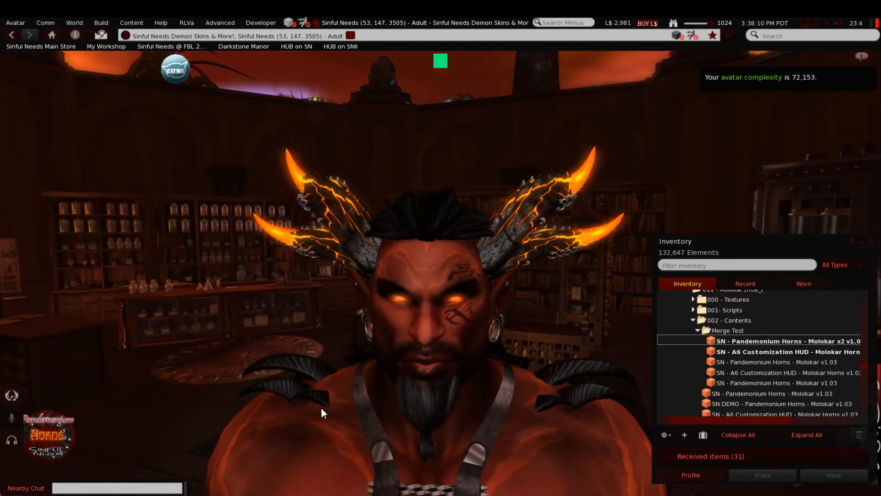
mouse_move(328, 386)
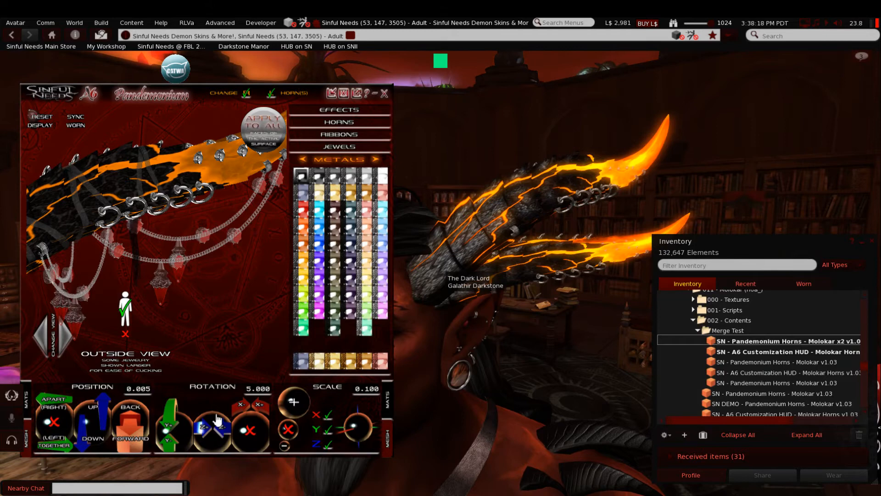
mouse_move(569, 260)
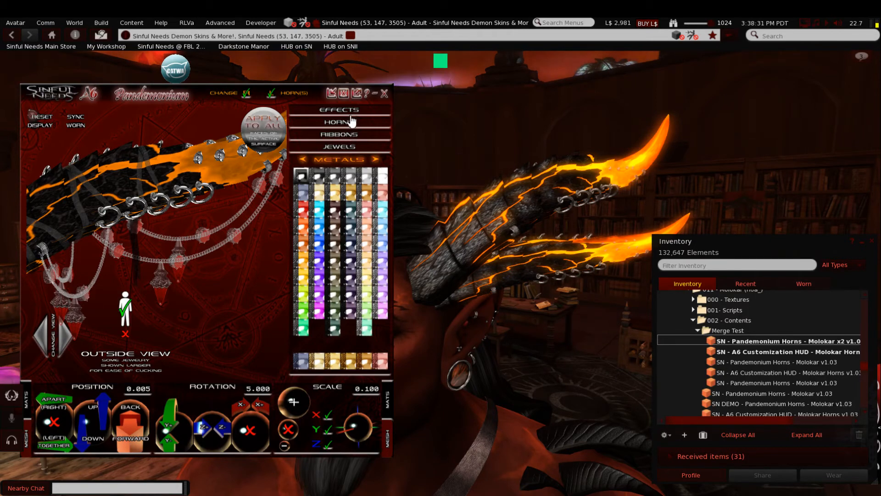
Step: Choose the Flame effect under EFFECTS in the A6 Customization HUD
click(338, 109)
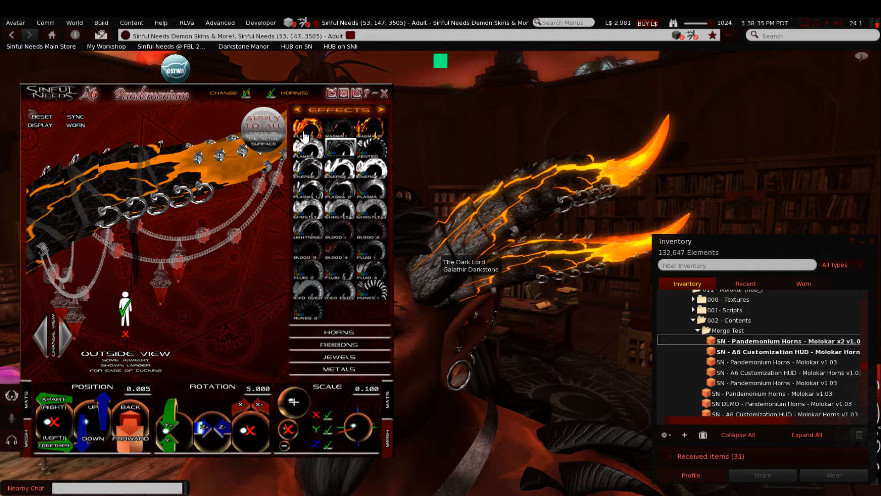
click(306, 132)
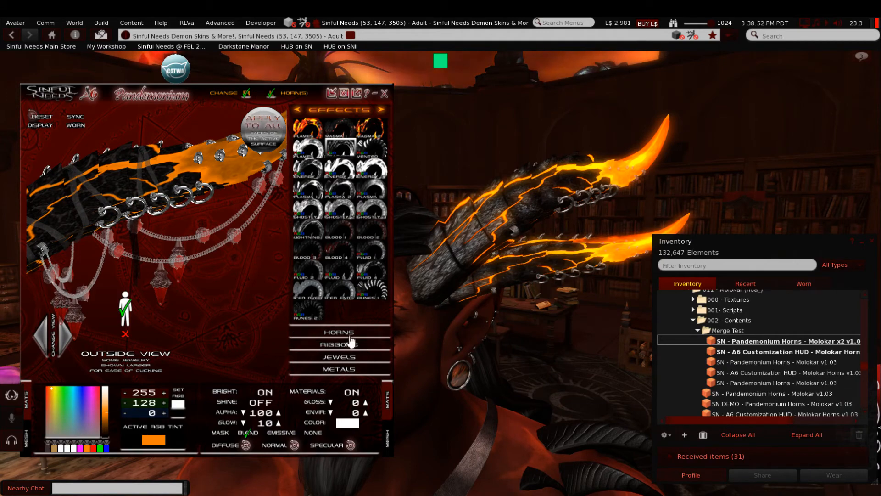
Step: Show the HORNS texture choices with base colour and material settings in the HUD
click(339, 331)
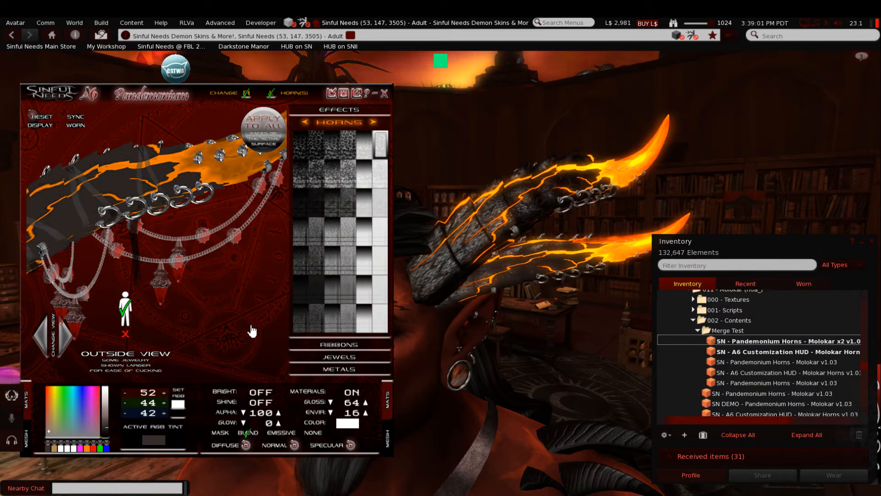
mouse_move(66, 229)
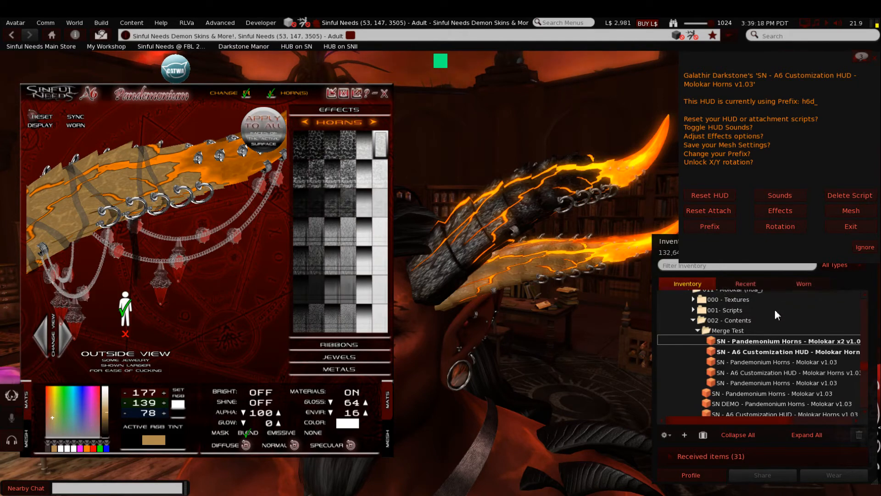
mouse_move(725, 278)
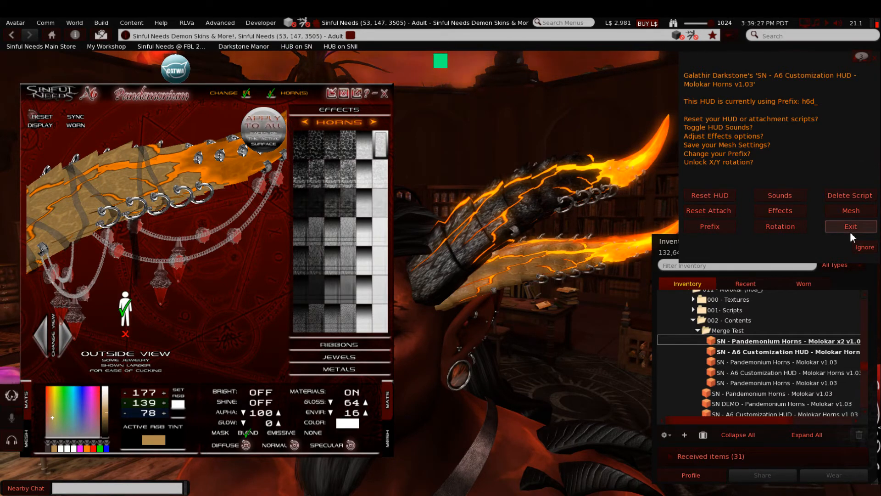
Step: Exit the HUD's options dialog, keeping the horns tinted tan (177, 139, 78)
click(849, 226)
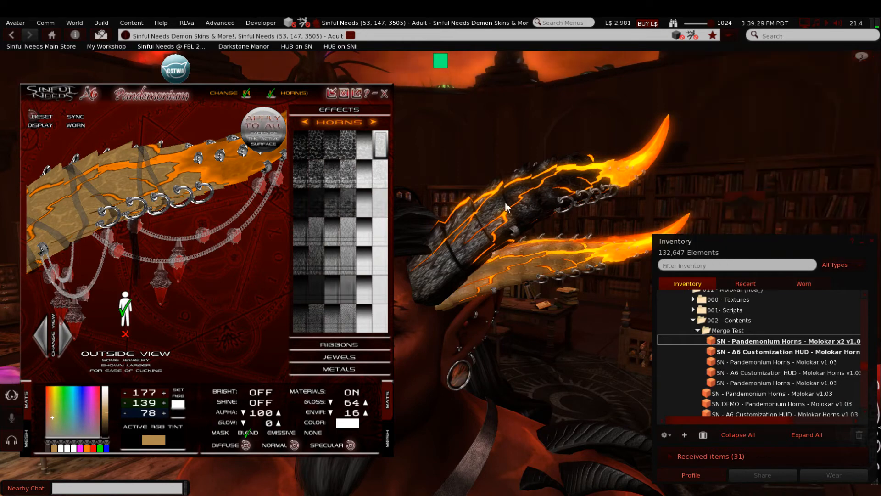
mouse_move(532, 275)
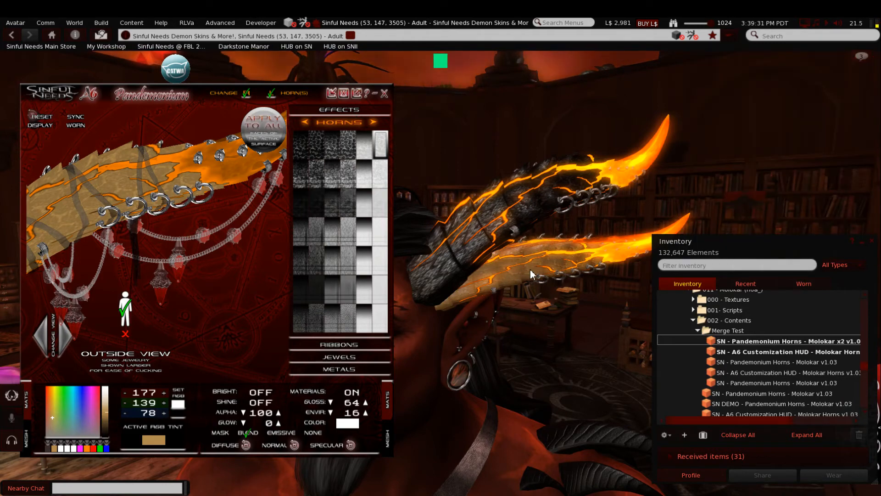
mouse_move(525, 276)
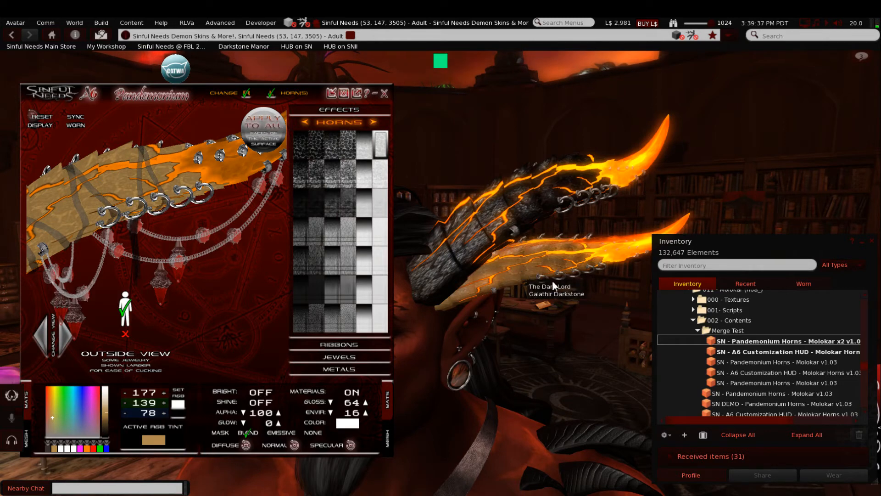
mouse_move(485, 297)
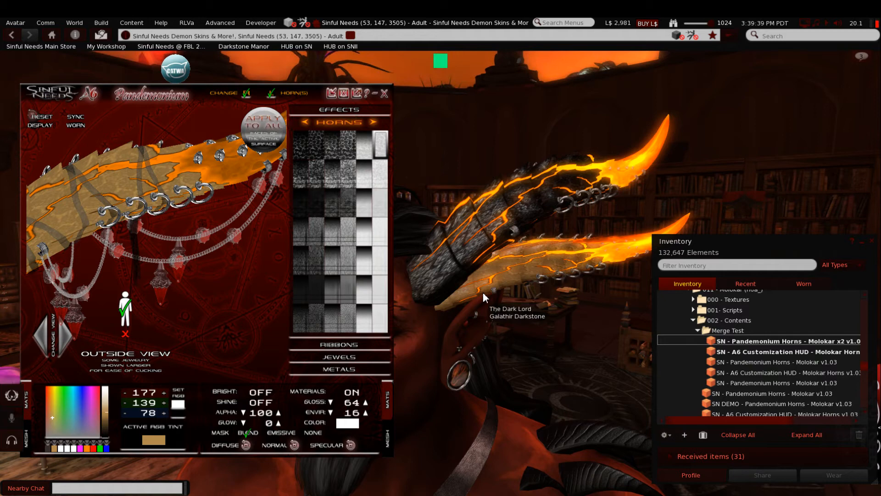
mouse_move(455, 312)
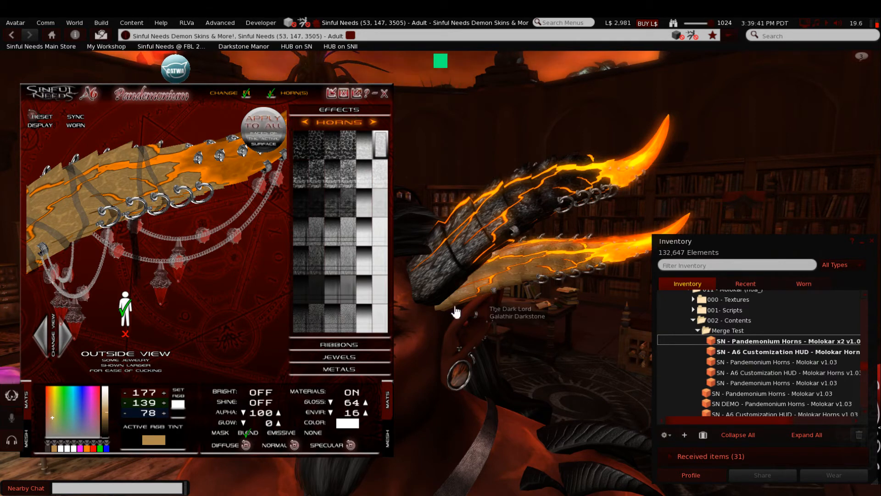
mouse_move(503, 298)
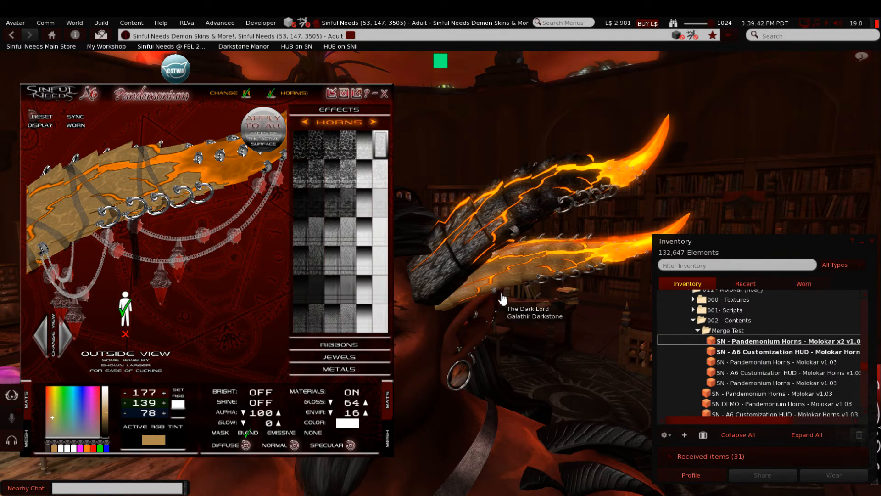
mouse_move(459, 296)
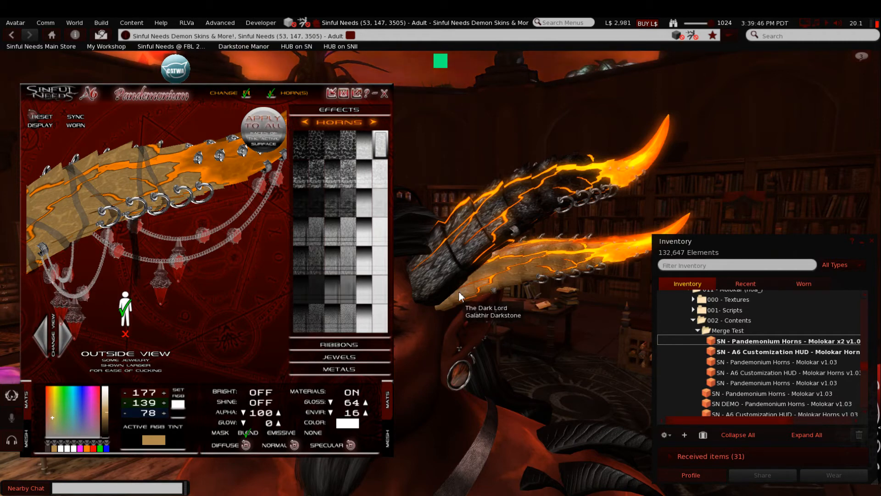
mouse_move(511, 254)
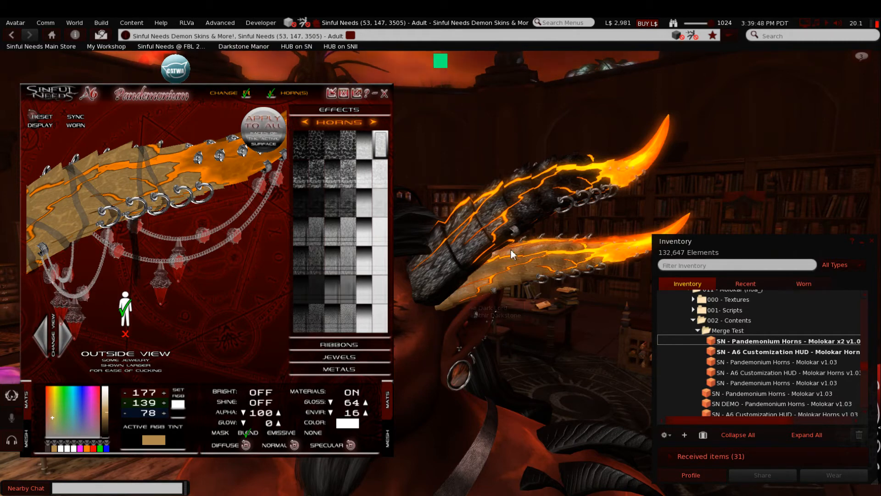
mouse_move(510, 268)
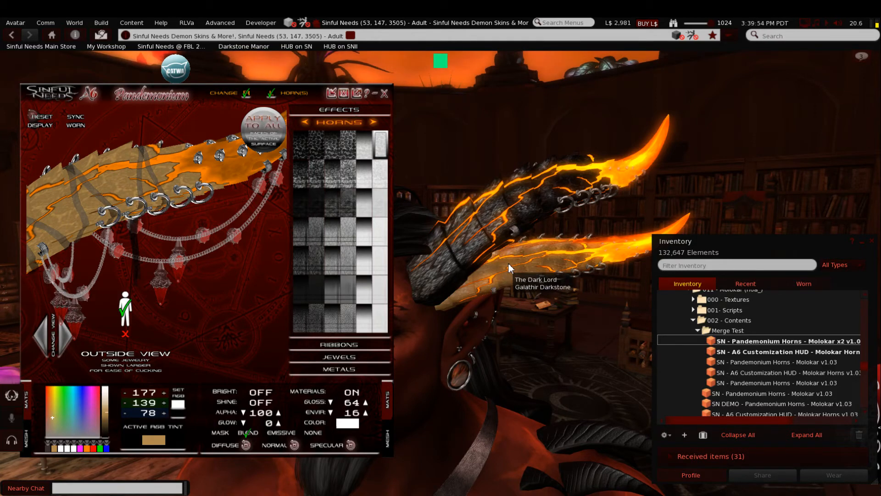
mouse_move(461, 319)
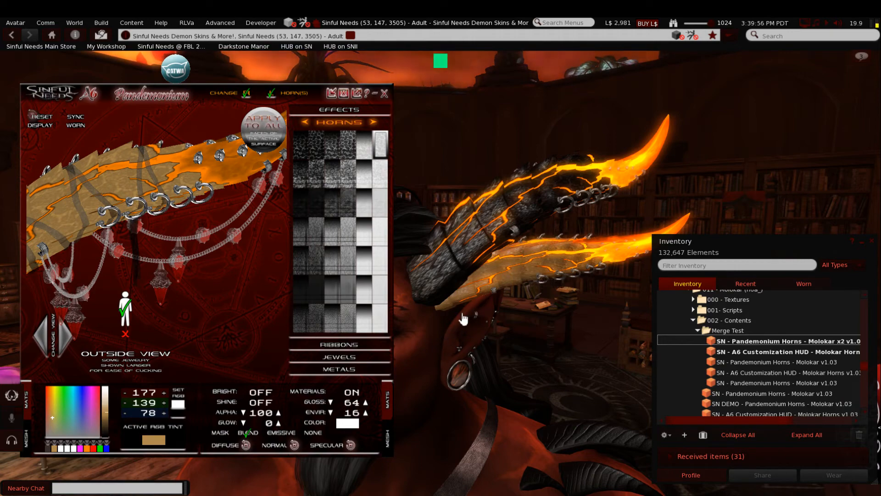
mouse_move(459, 315)
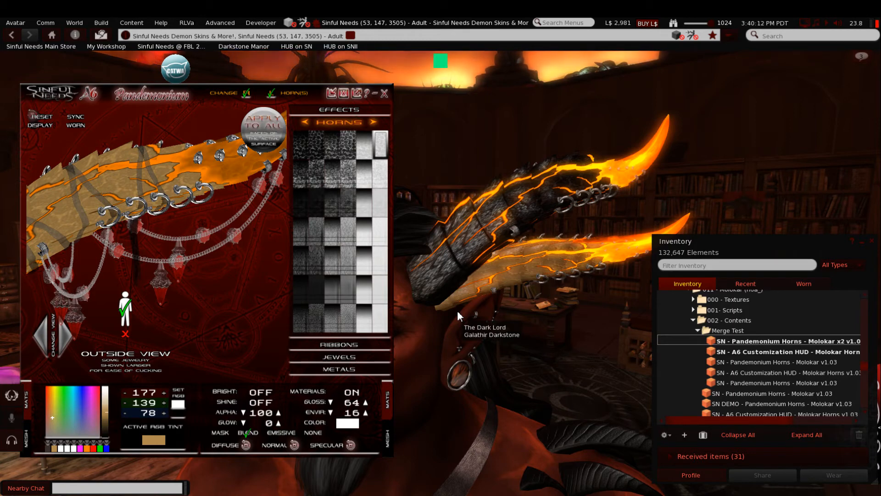
mouse_move(432, 404)
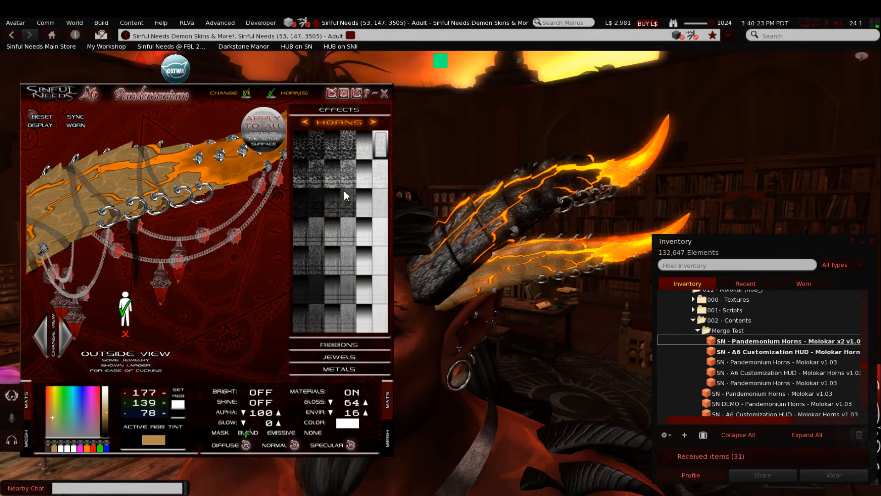
mouse_move(480, 360)
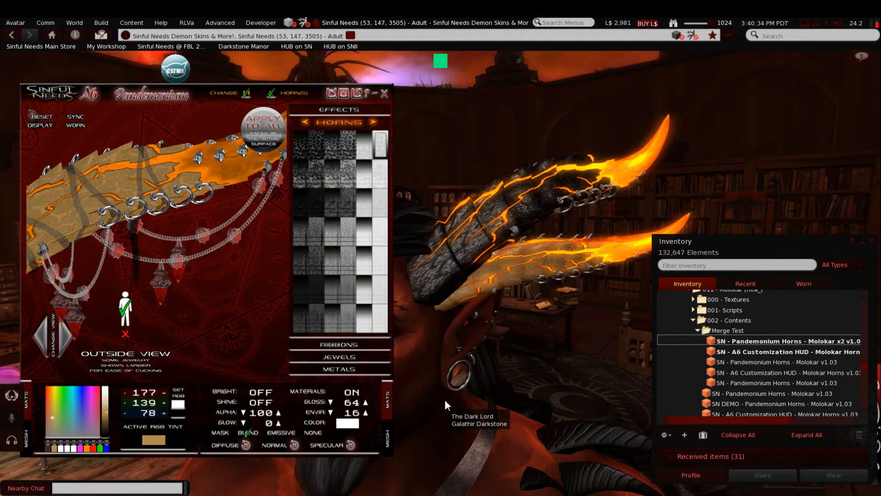
mouse_move(401, 432)
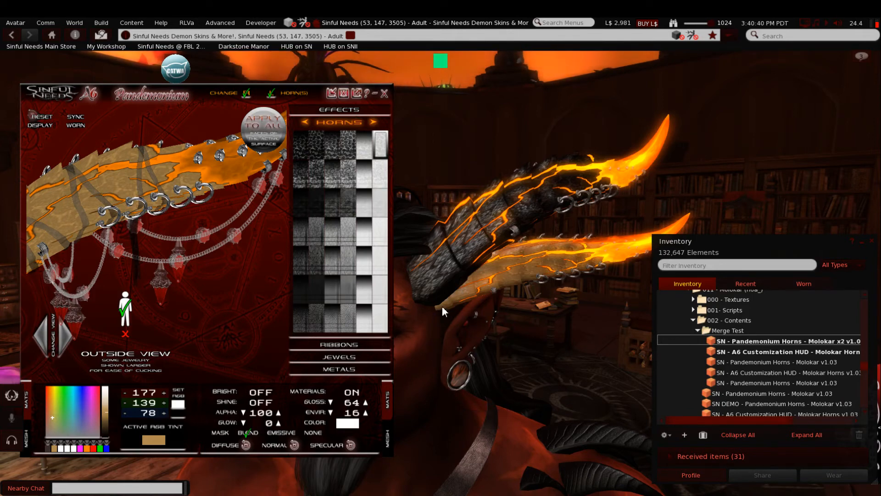
mouse_move(429, 356)
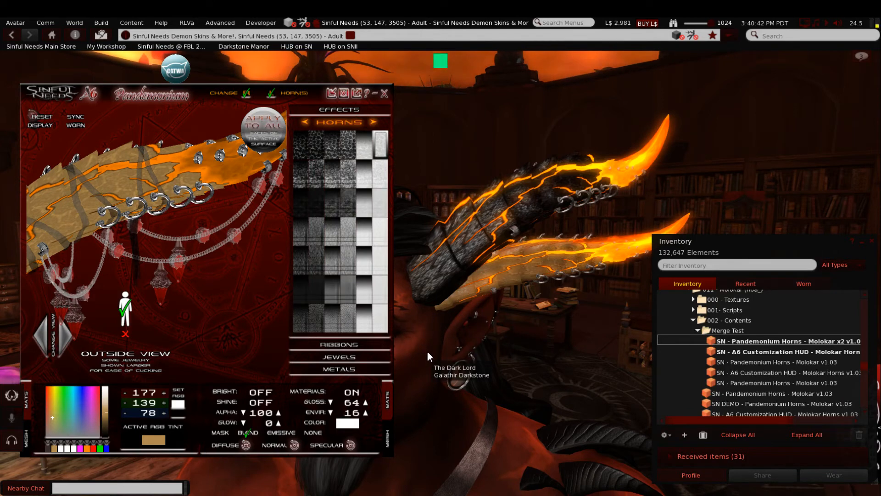
mouse_move(553, 256)
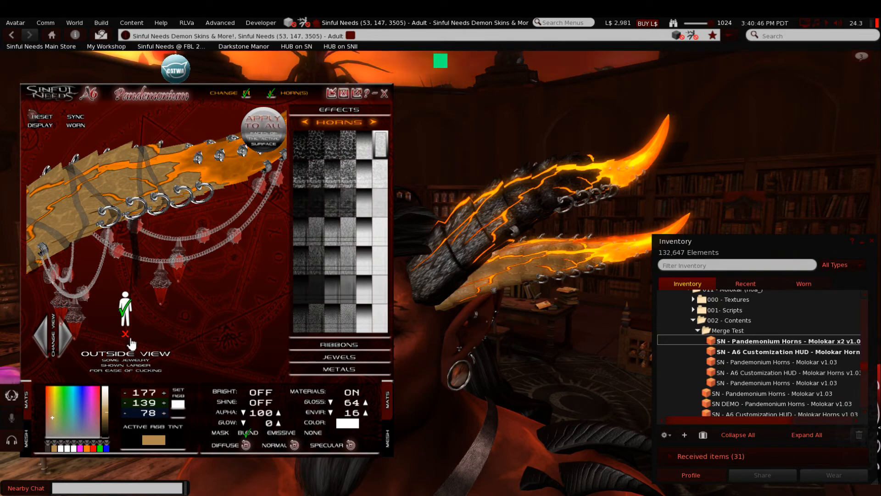
mouse_move(513, 290)
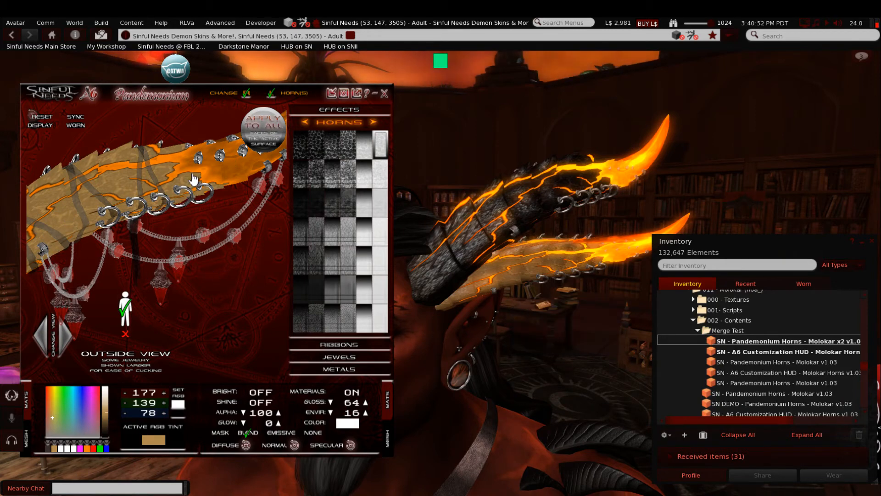
mouse_move(488, 283)
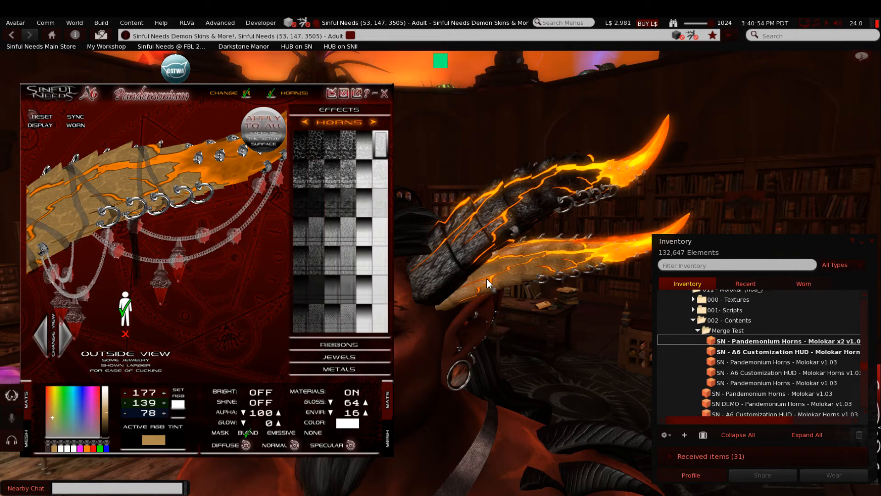
mouse_move(522, 281)
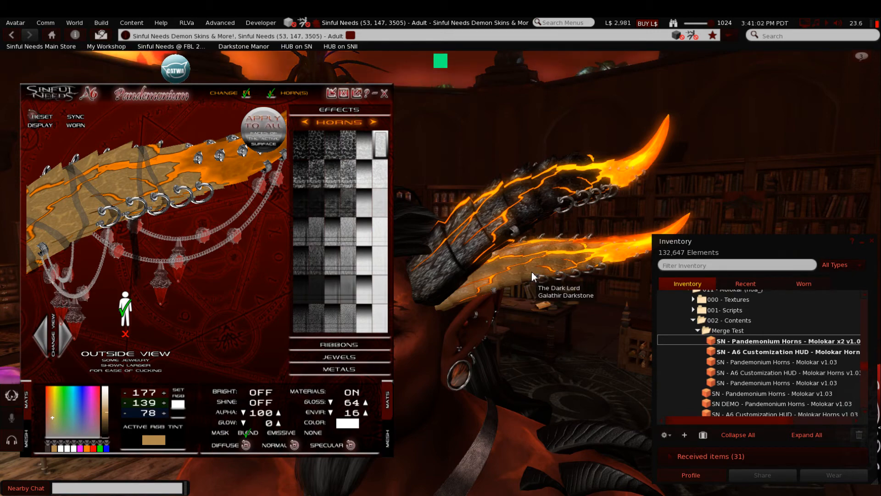
mouse_move(466, 253)
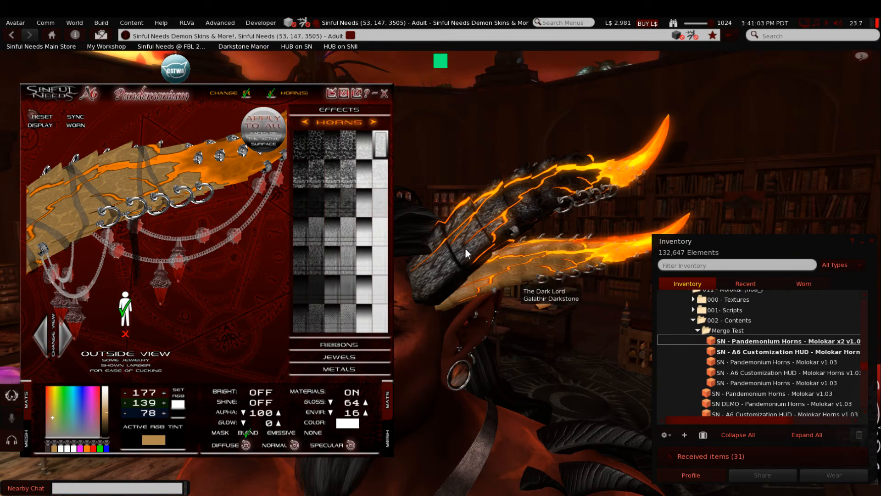
mouse_move(534, 312)
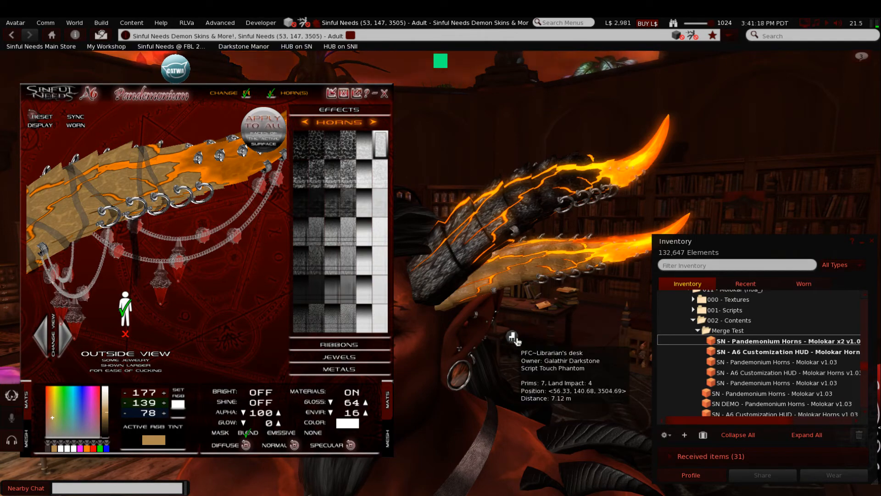
mouse_move(543, 388)
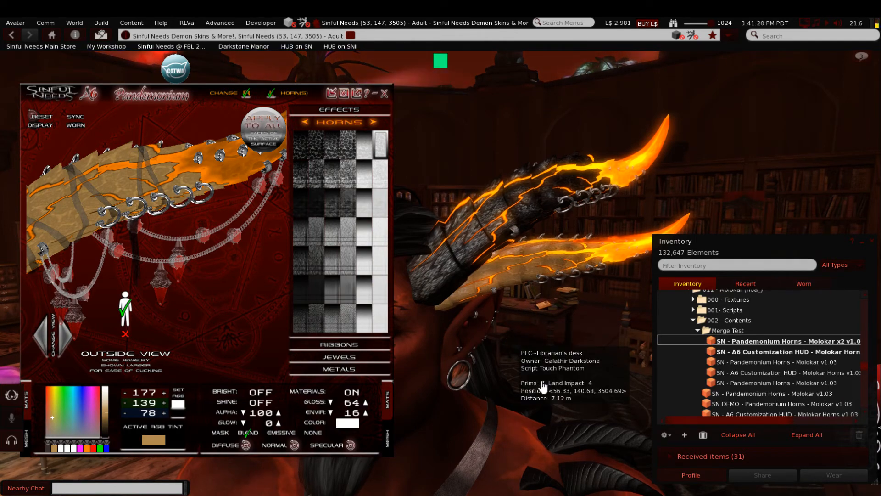
mouse_move(505, 391)
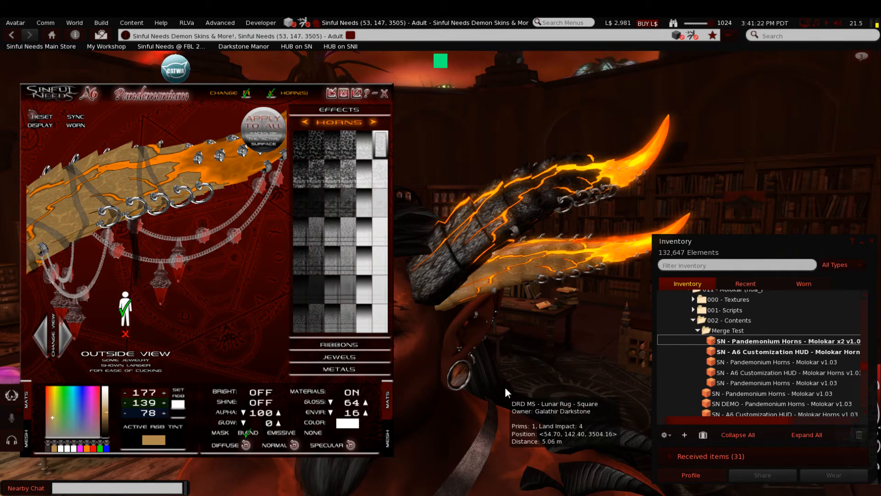
mouse_move(430, 435)
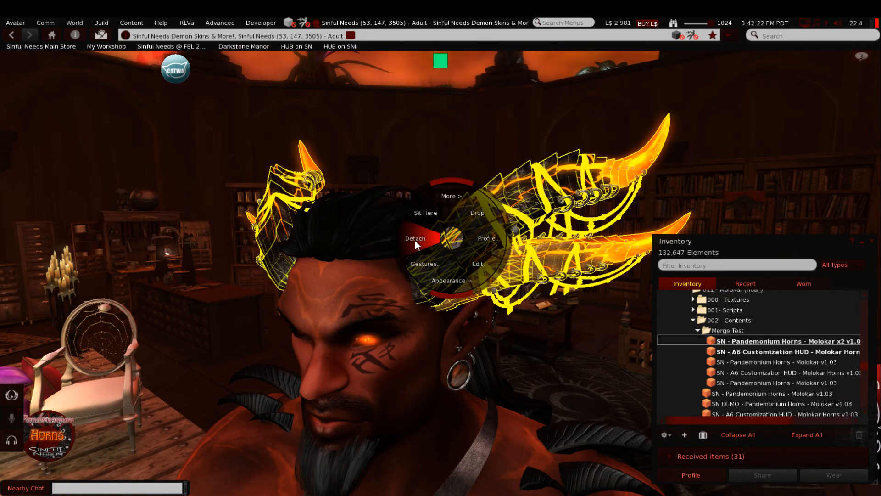
Step: Detach the merged horns and wear the Darkfell Barbed Pandemonium Horns from 002 - Contents
click(414, 238)
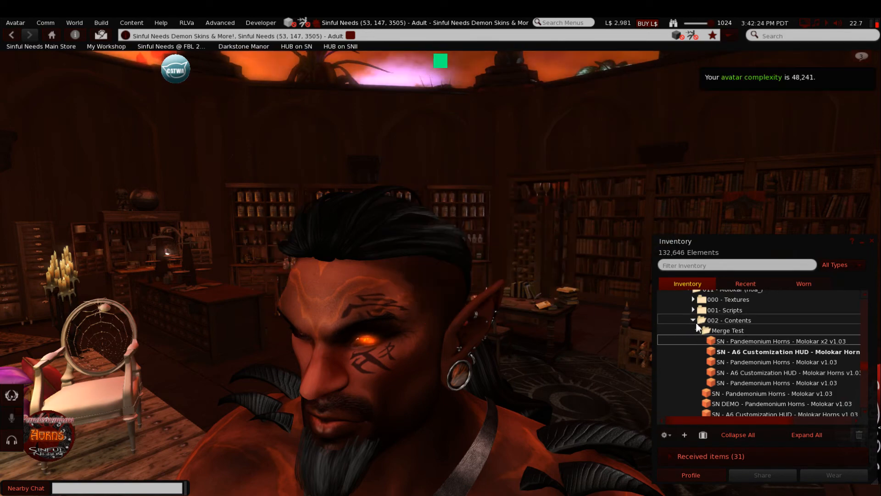
scroll(down, 3)
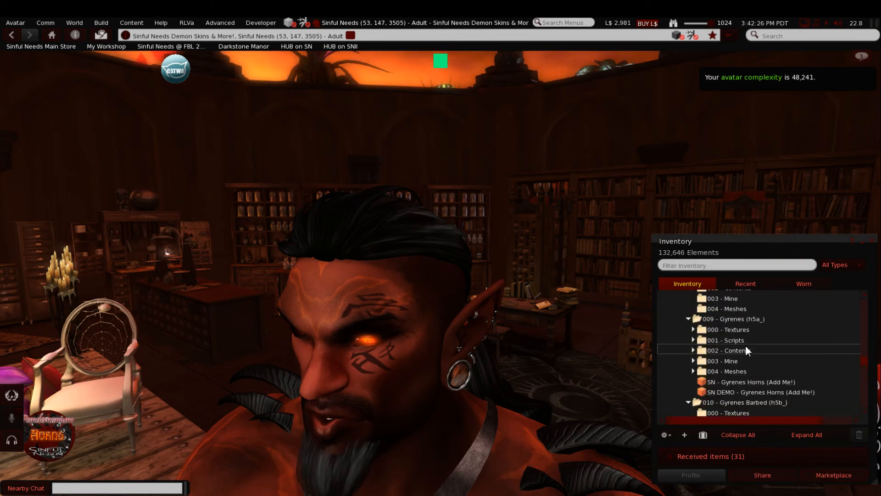
scroll(up, 3)
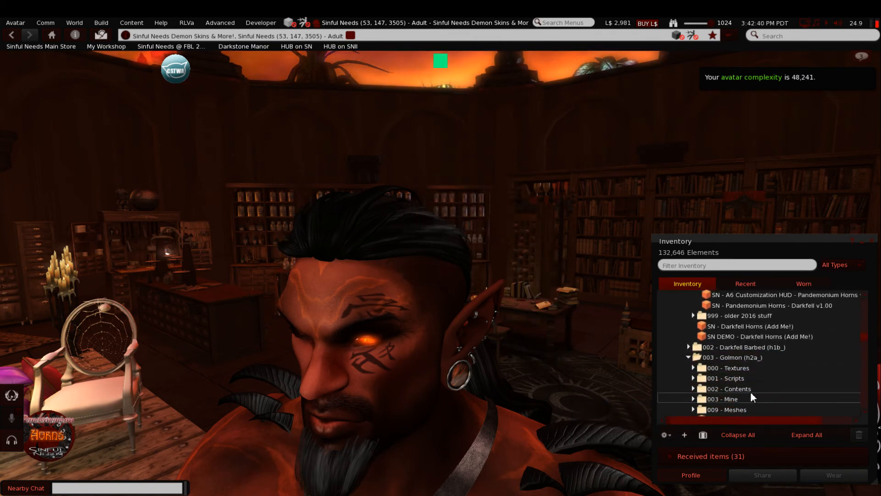
click(694, 388)
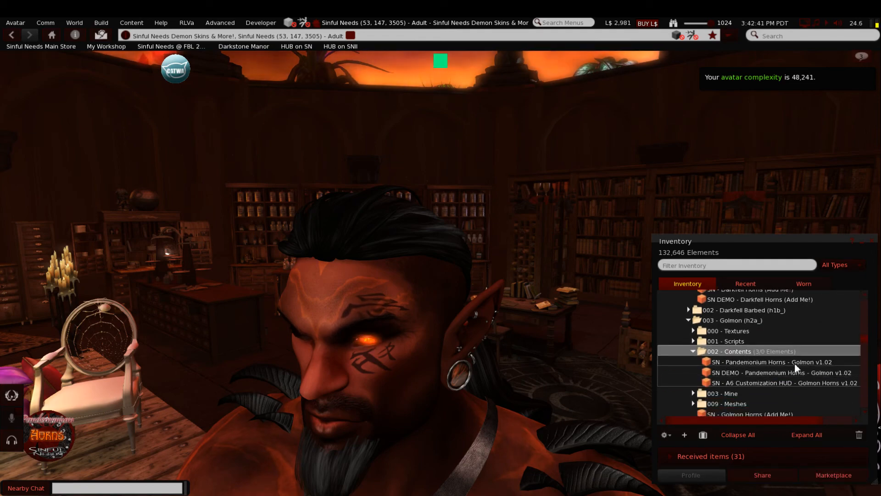
click(768, 361)
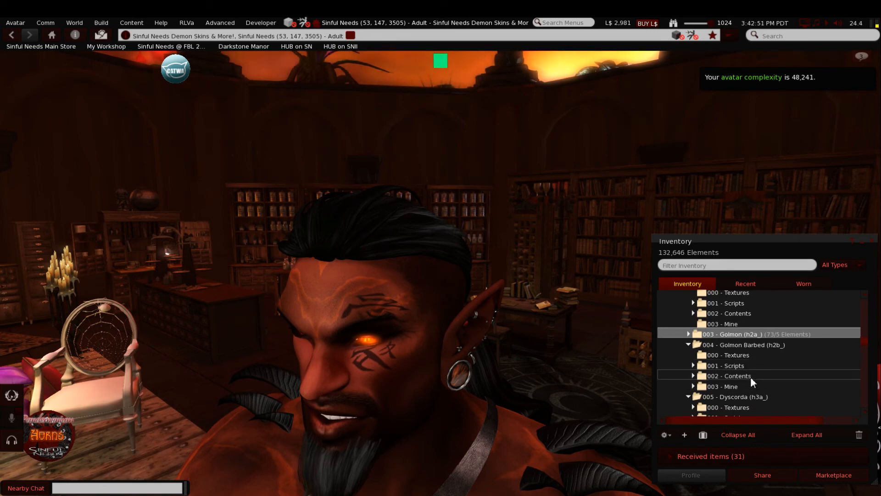
click(693, 376)
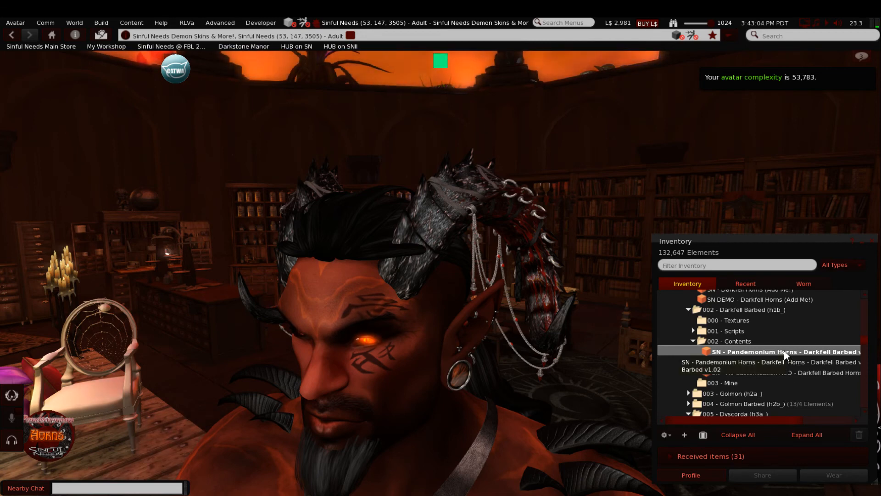
Step: Take the worn Darkfell Barbed Pandemonium horns off the avatar from inventory
double_click(781, 350)
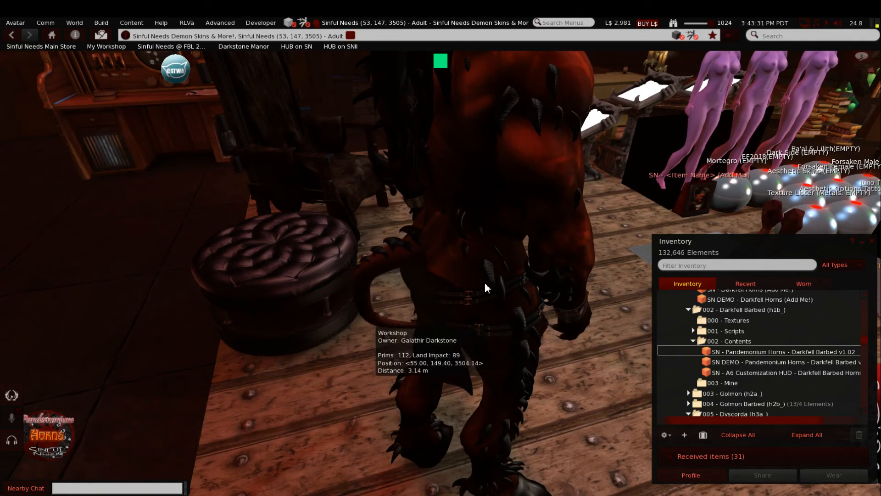
mouse_move(530, 330)
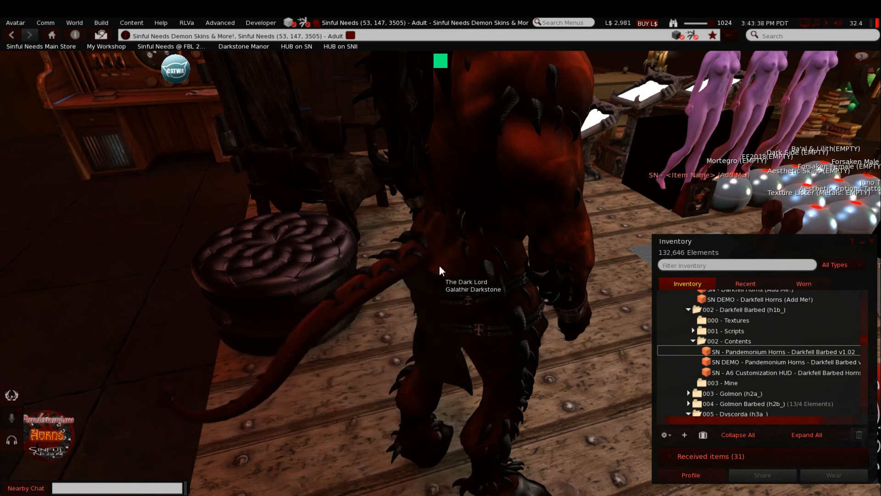
mouse_move(594, 414)
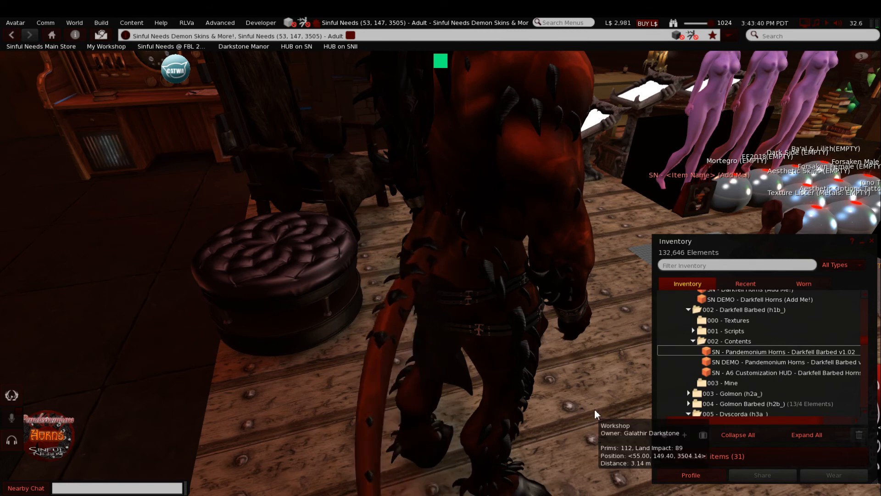
mouse_move(541, 206)
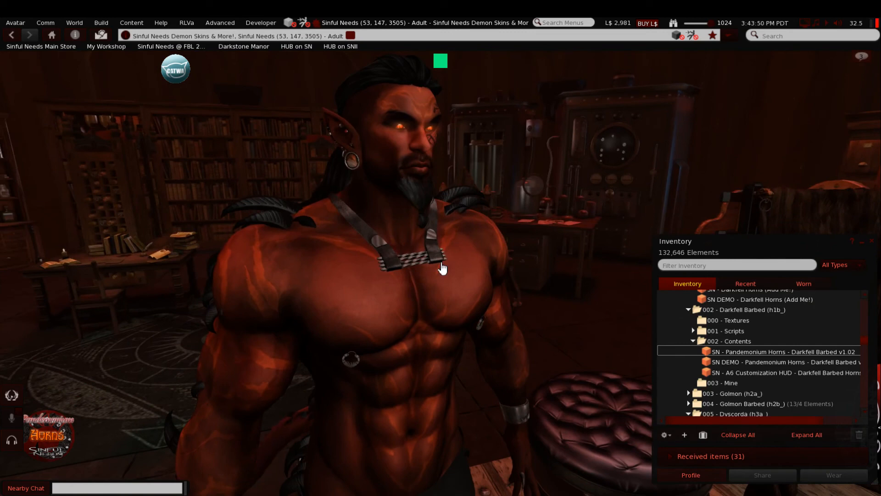
mouse_move(441, 267)
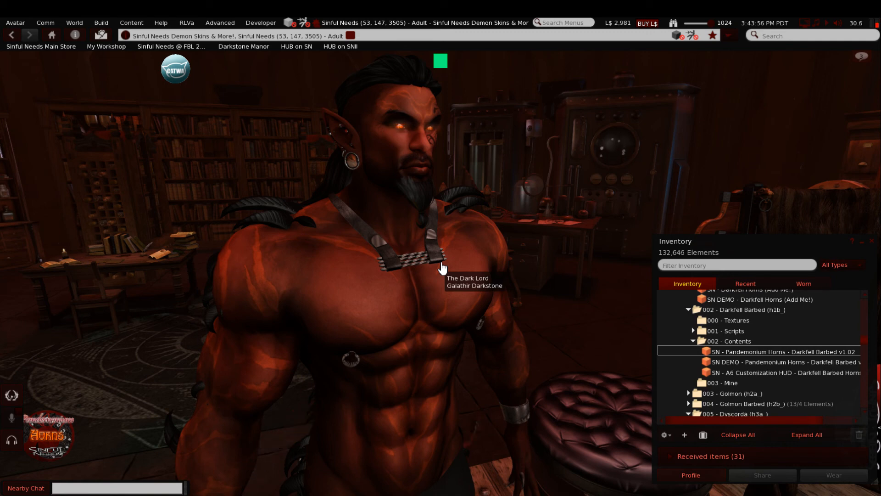
mouse_move(409, 320)
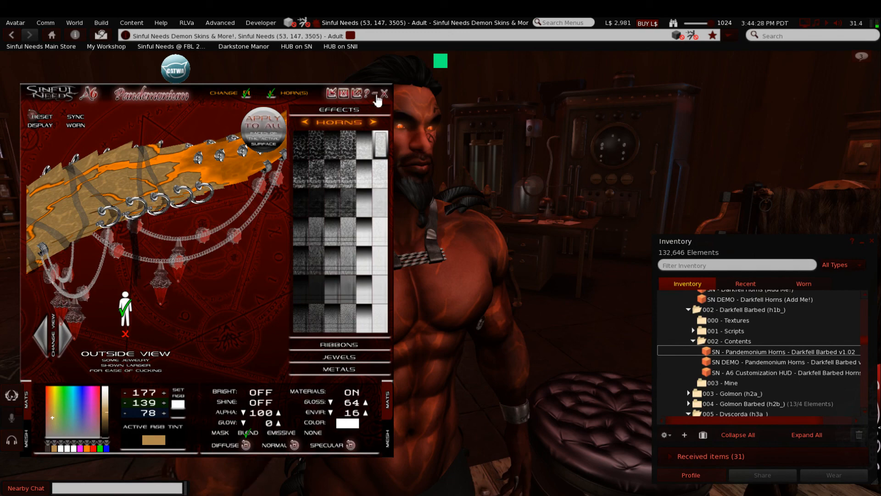
Step: Close the A6 Pandemonium customization HUD, leaving the avatar hornless
click(384, 93)
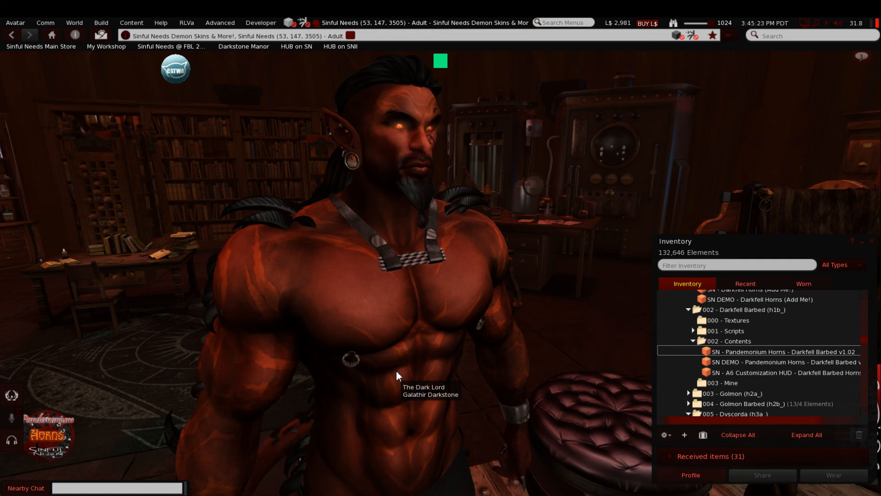
mouse_move(369, 378)
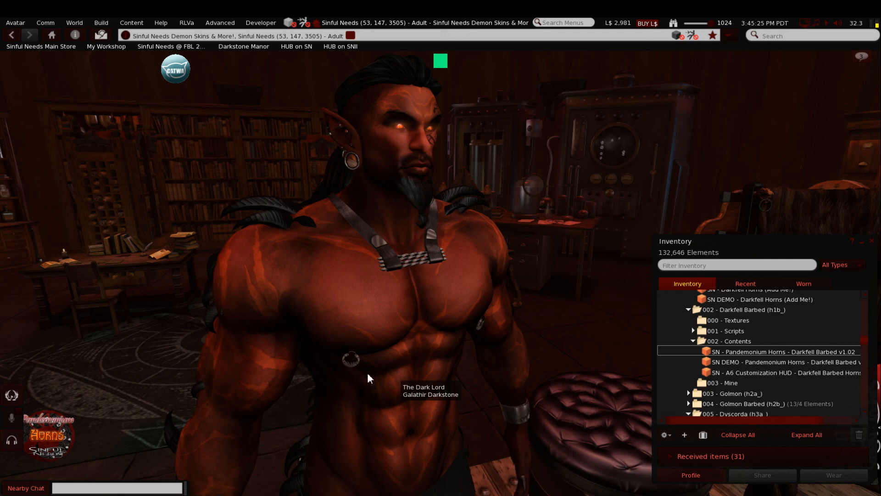